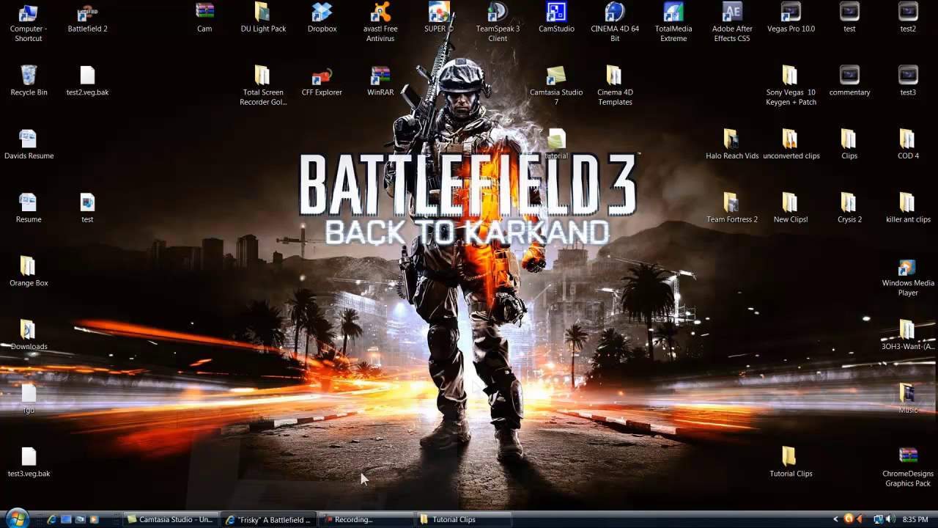
- Watch the YouTube montage video, pausing and resuming it a few times
left_click(268, 519)
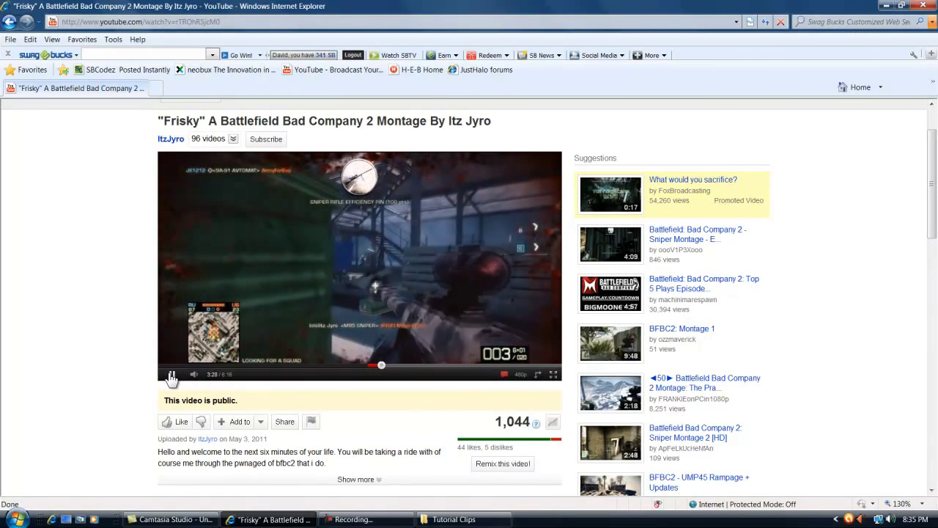
left_click(173, 374)
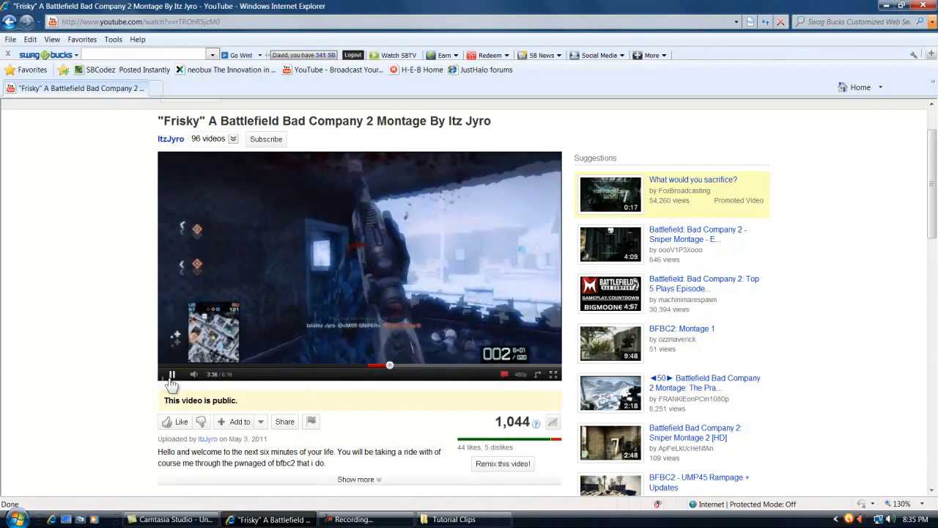
left_click(172, 374)
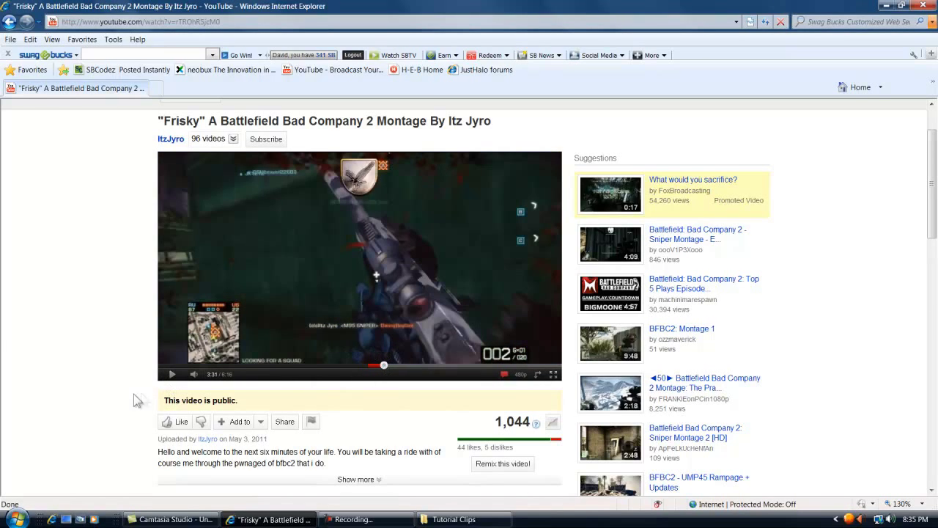
left_click(173, 374)
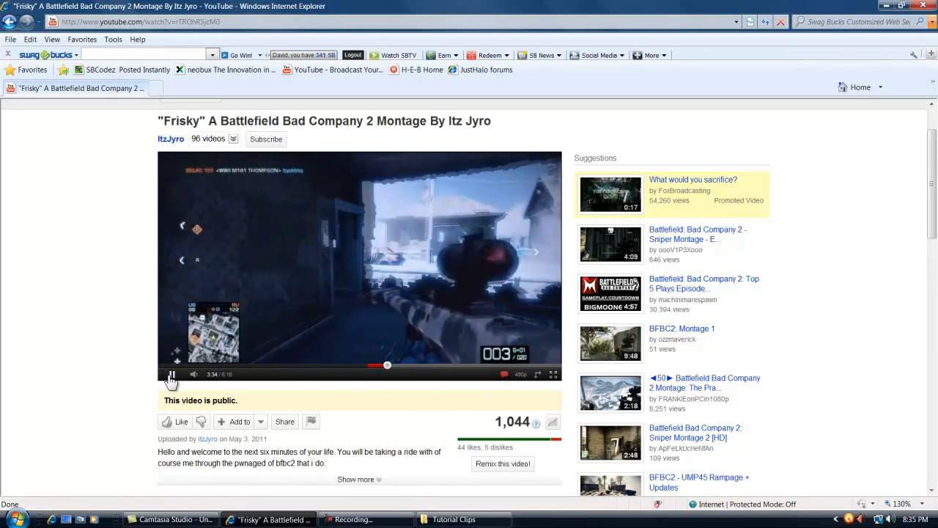
left_click(172, 373)
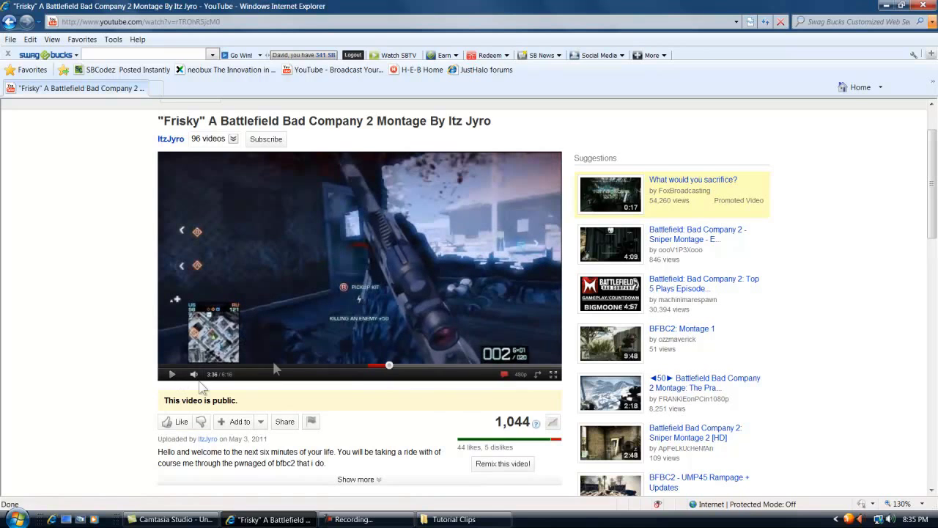
mouse_move(384, 187)
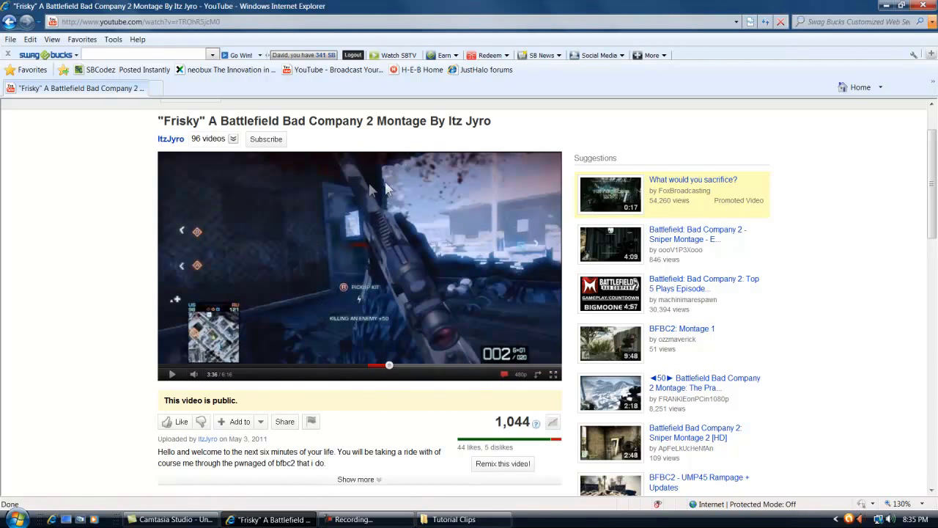
mouse_move(407, 184)
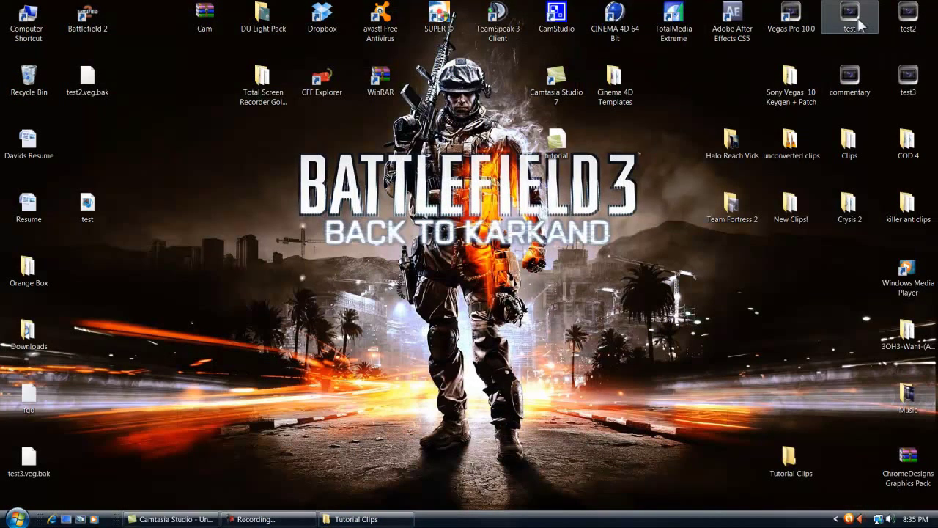
- Launch Vegas Pro 10.0 with the test project from the desktop
left_click(557, 82)
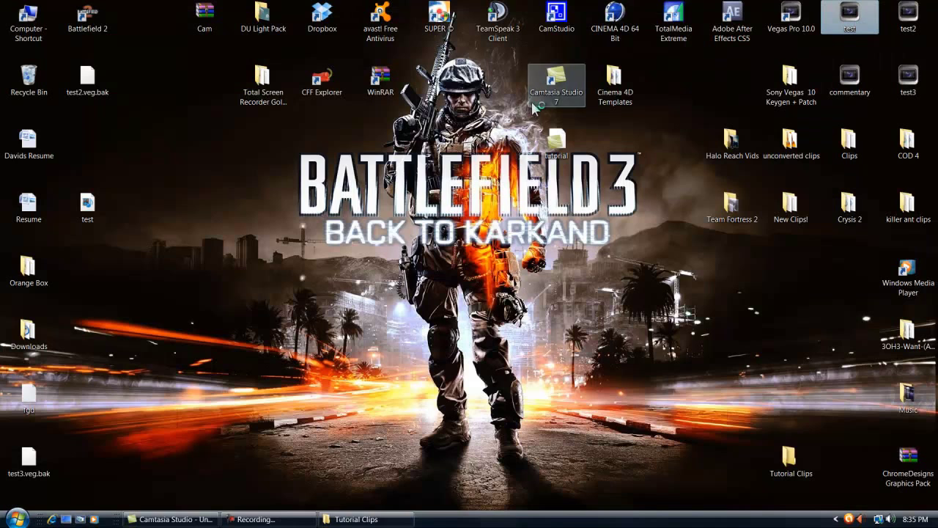
double_click(790, 17)
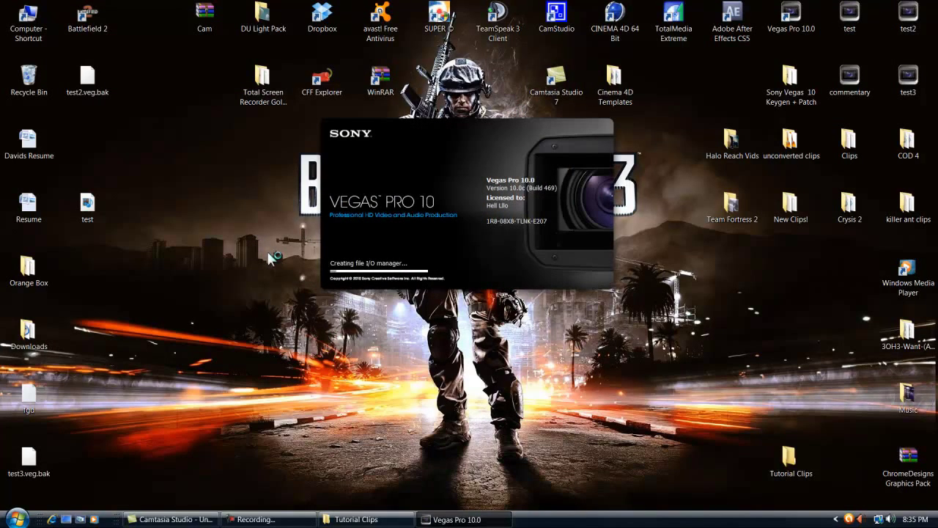
mouse_move(242, 233)
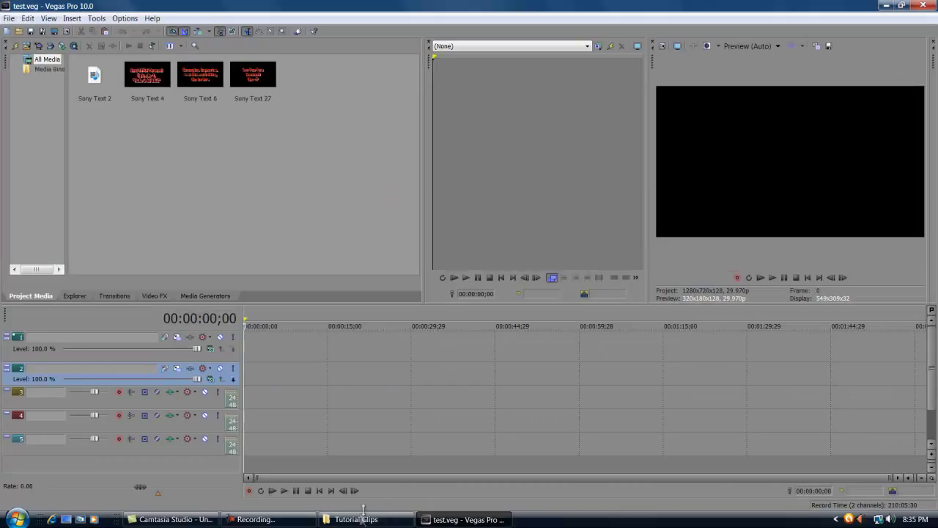
- Import the No Scope M95 and 40mm PWNS tank lol clips from the Tutorial Clips folder
left_click(355, 518)
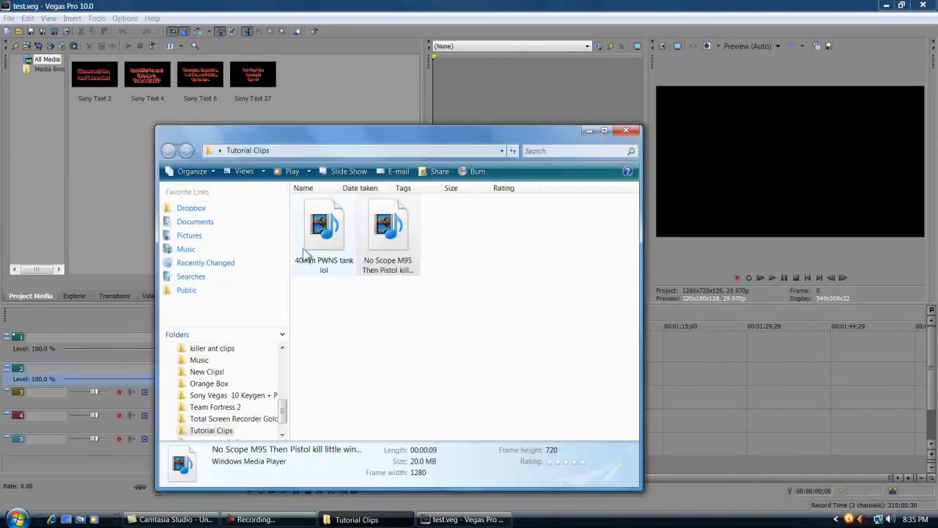
mouse_move(389, 223)
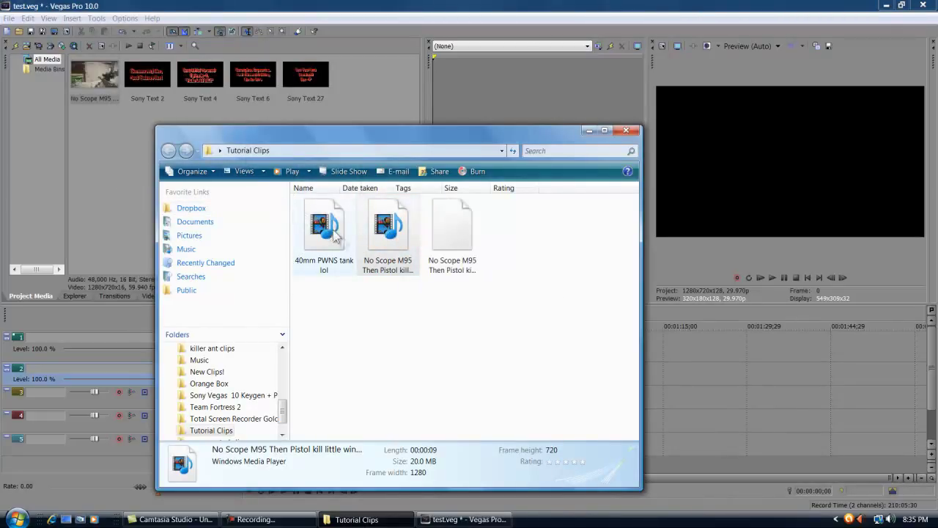
left_click(324, 225)
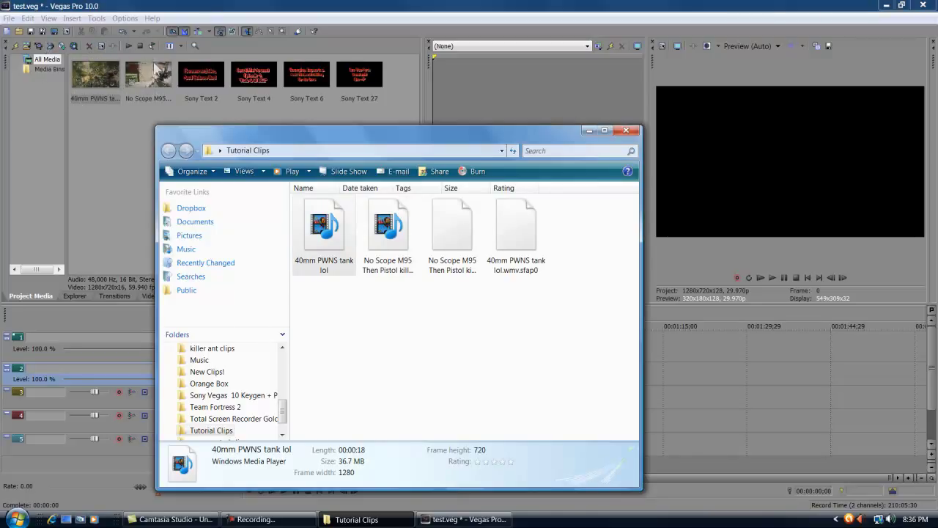
mouse_move(135, 70)
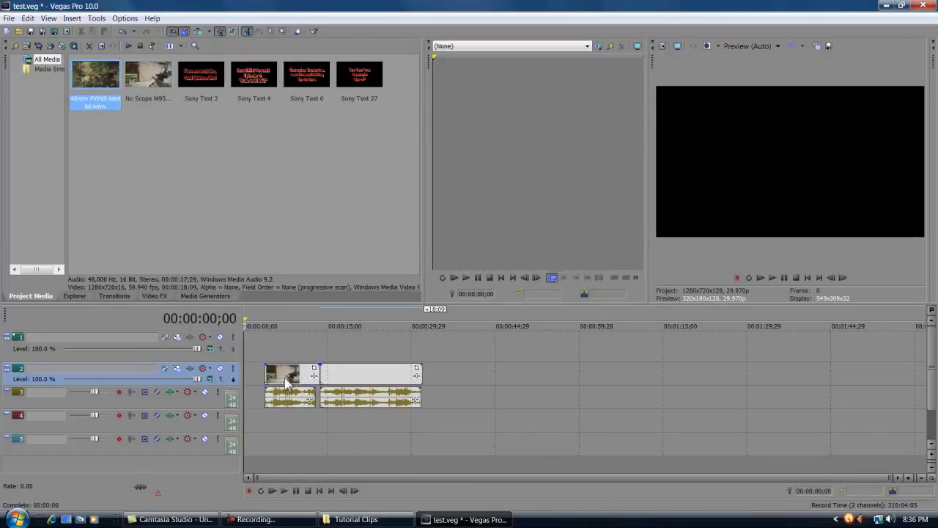
- Preview the opening gameplay clip from the timeline and stop about ten seconds in
left_click(771, 277)
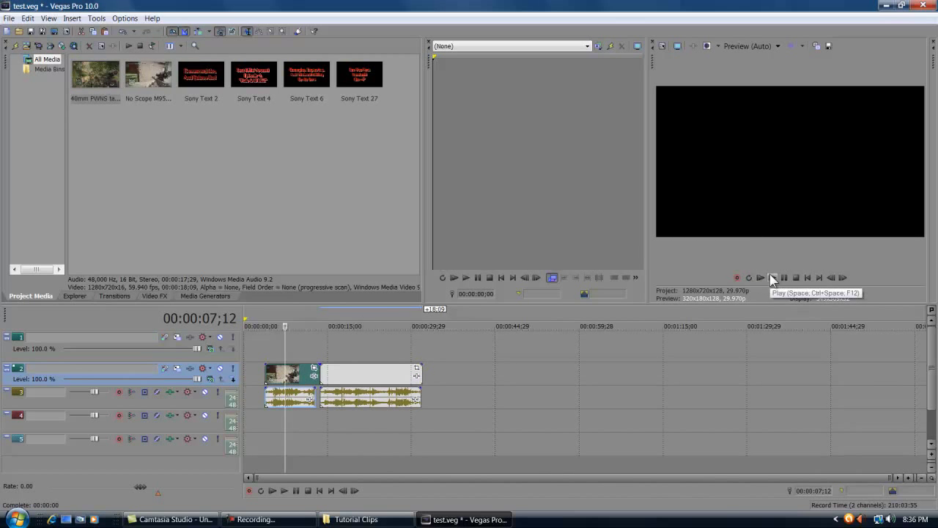
left_click(771, 277)
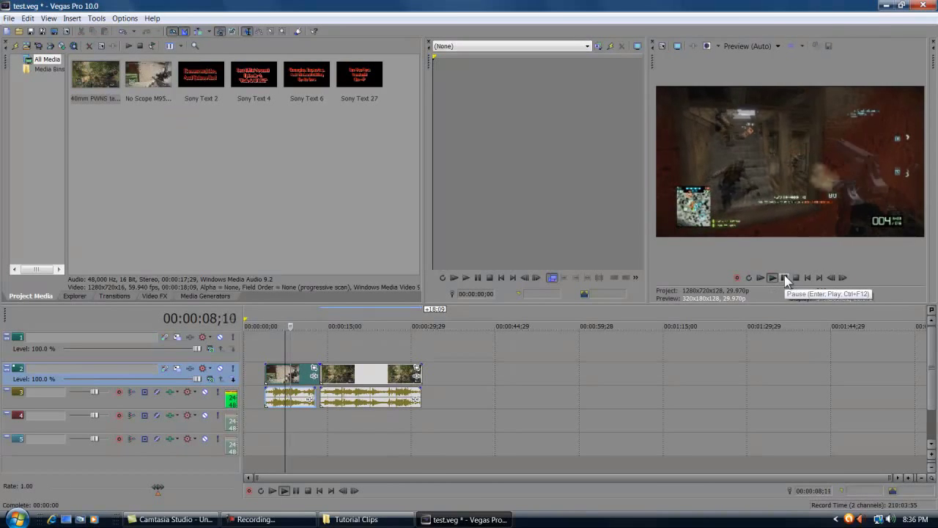
left_click(771, 277)
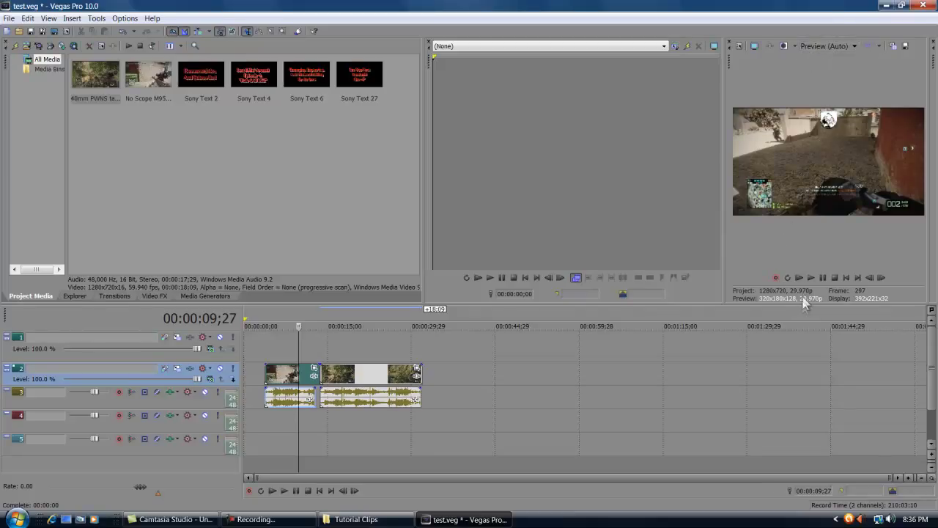
mouse_move(639, 73)
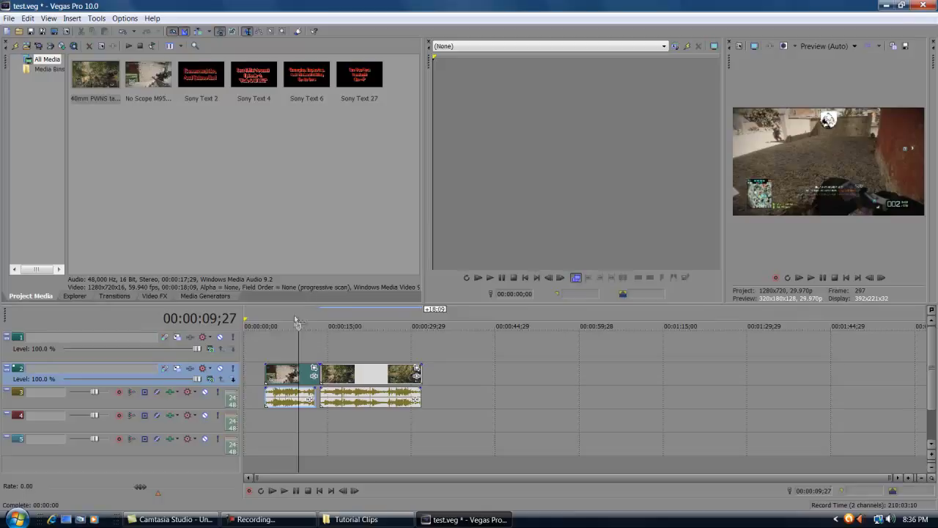
mouse_move(755, 223)
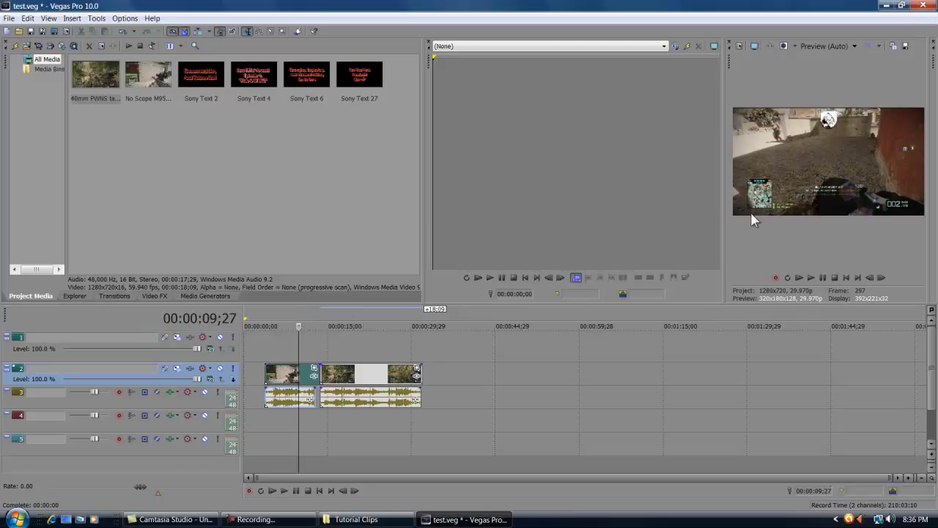
mouse_move(776, 196)
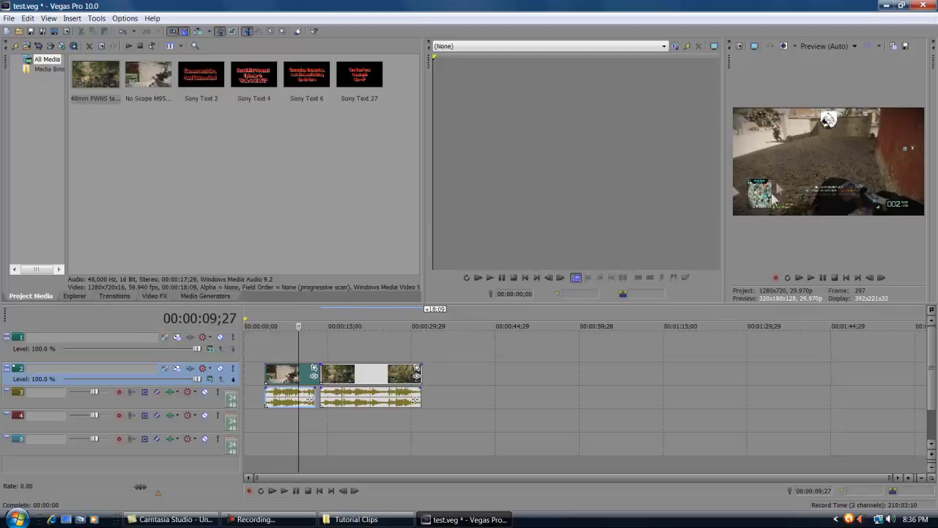
mouse_move(882, 176)
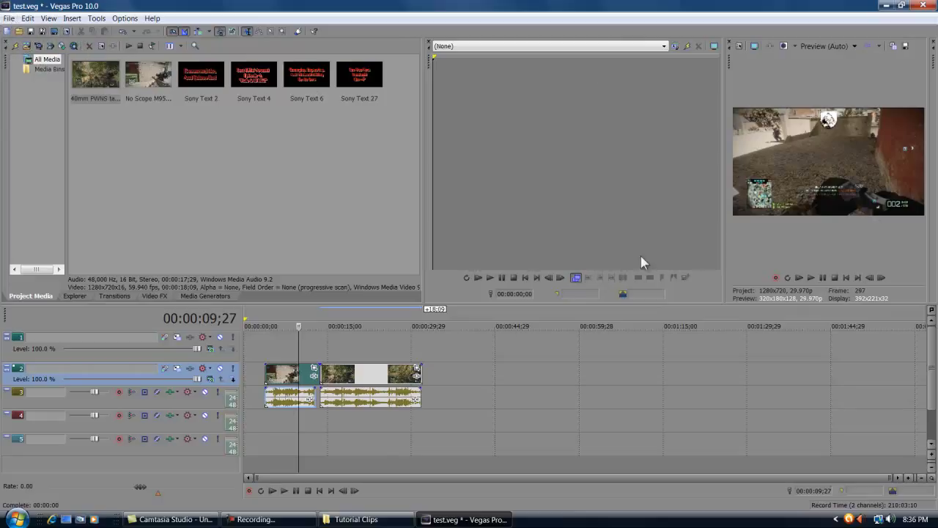
mouse_move(368, 358)
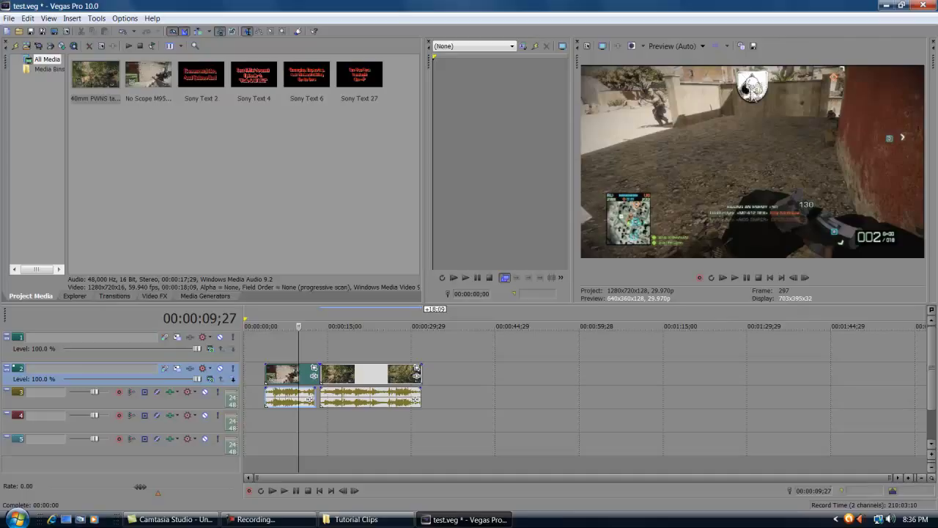
mouse_move(580, 122)
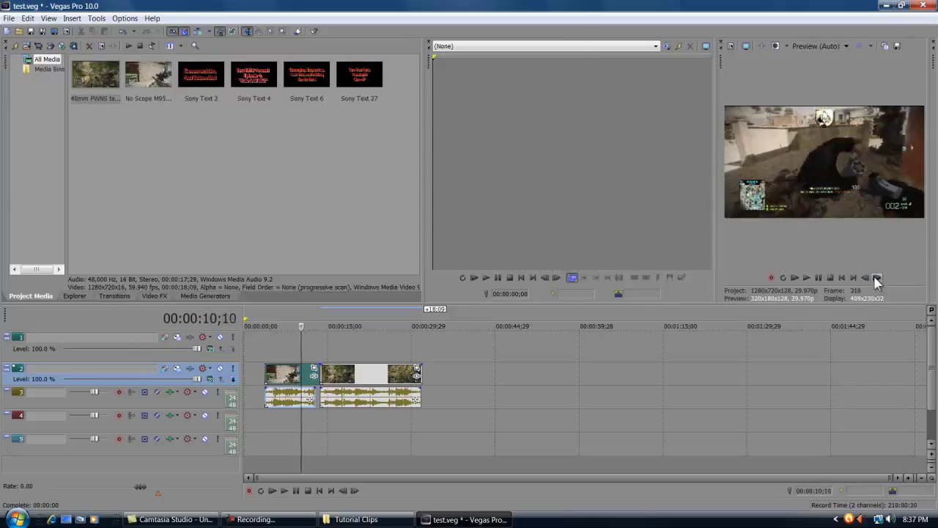
left_click(877, 277)
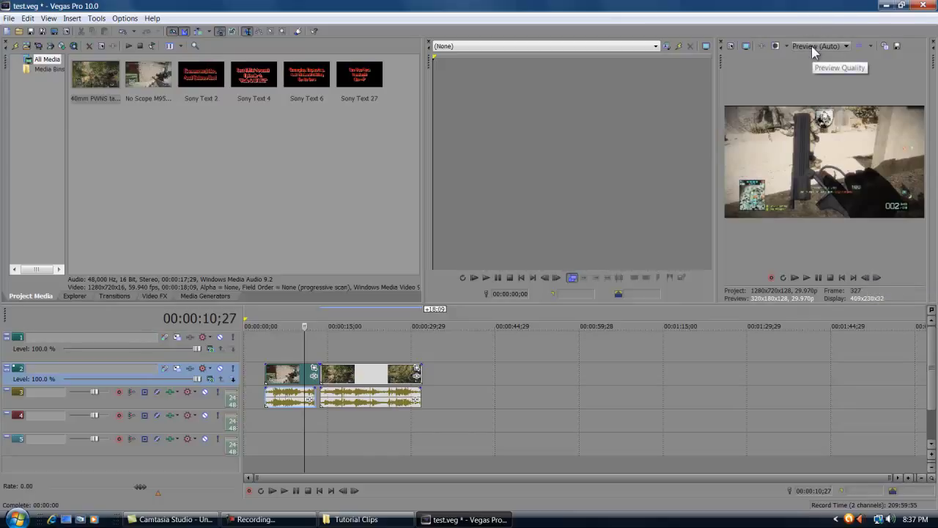
- Set preview quality to Best (Full) and the project frame rate to 59.940 (Double NTSC)
left_click(847, 45)
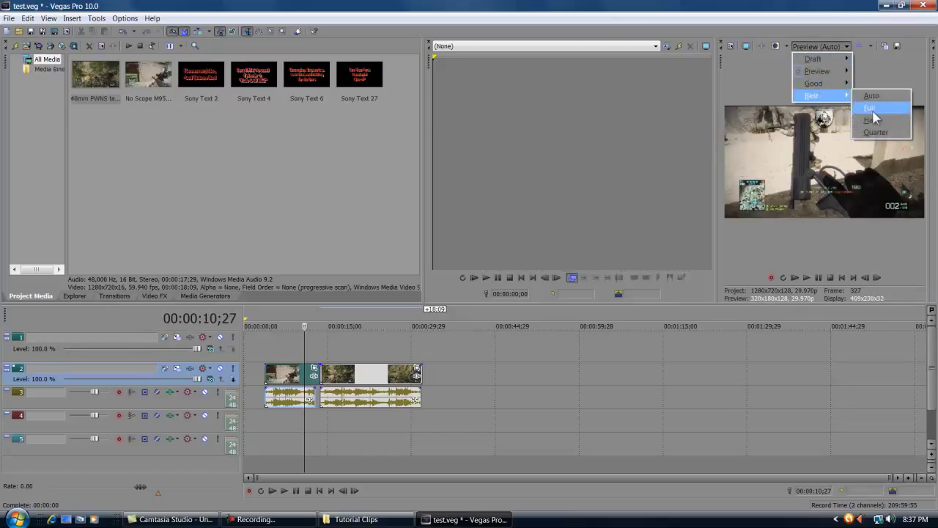
left_click(8, 17)
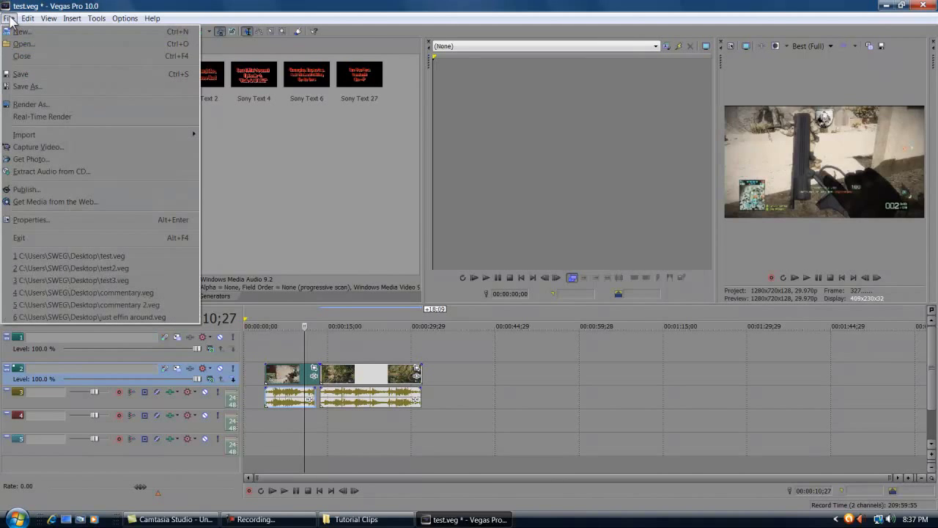
left_click(31, 220)
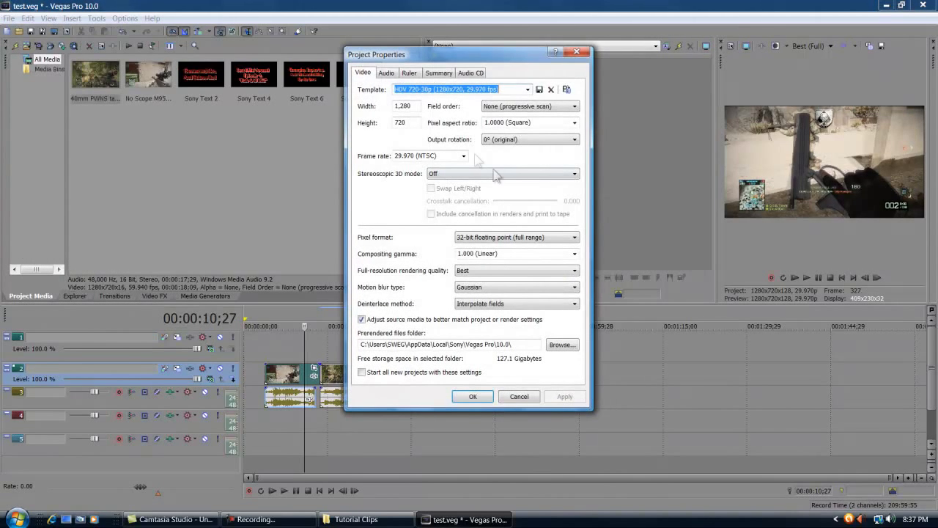
left_click(463, 156)
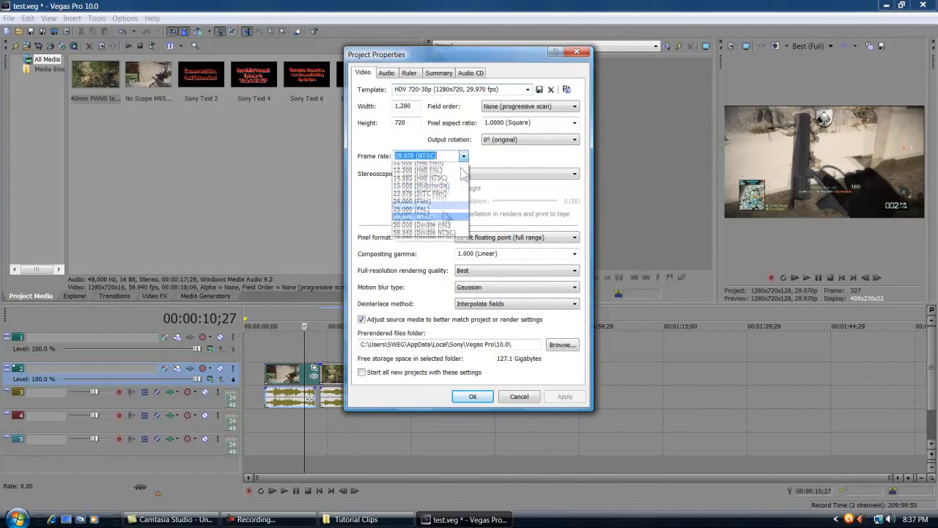
left_click(424, 231)
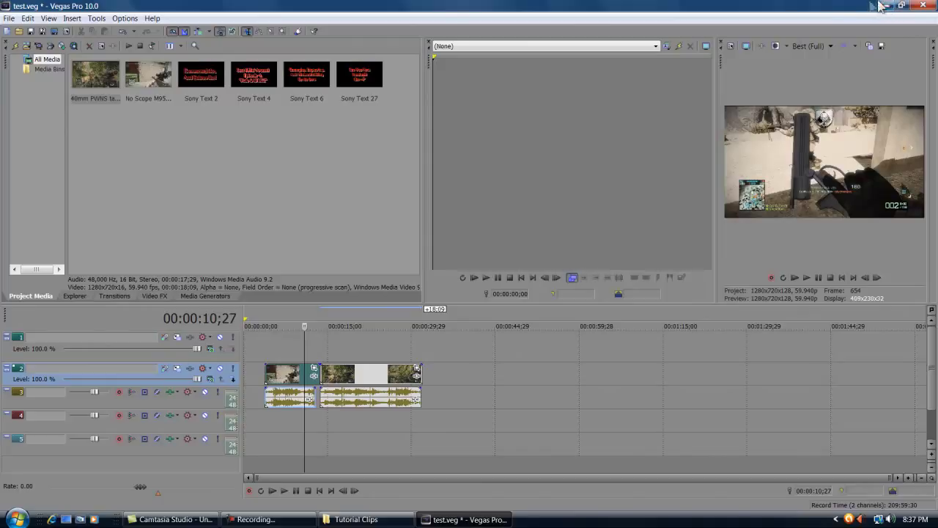
mouse_move(668, 44)
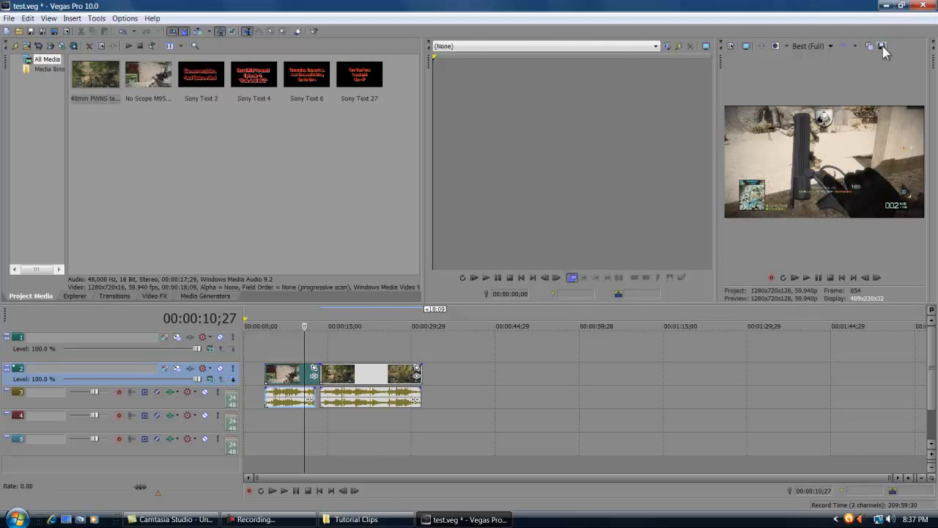
- Save the current preview frame as a snapshot image to file
left_click(883, 45)
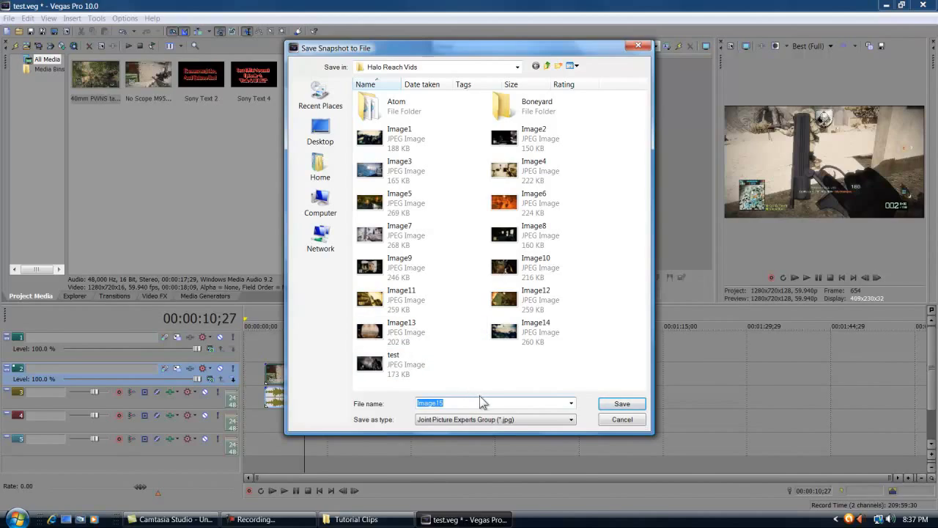
mouse_move(456, 402)
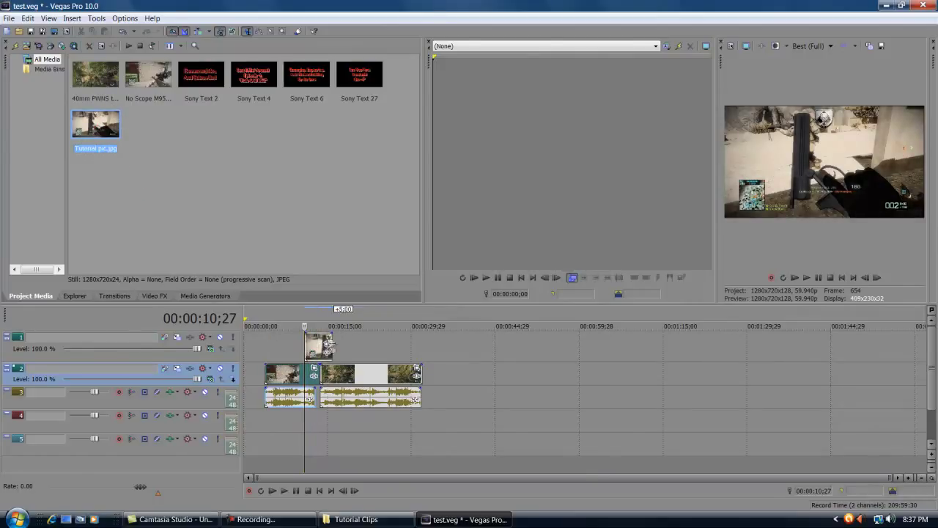
mouse_move(135, 170)
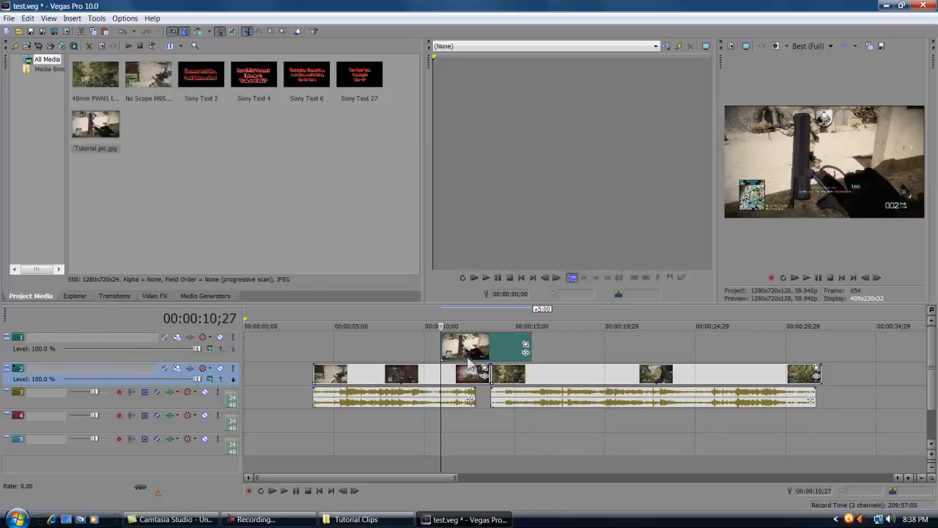
mouse_move(454, 384)
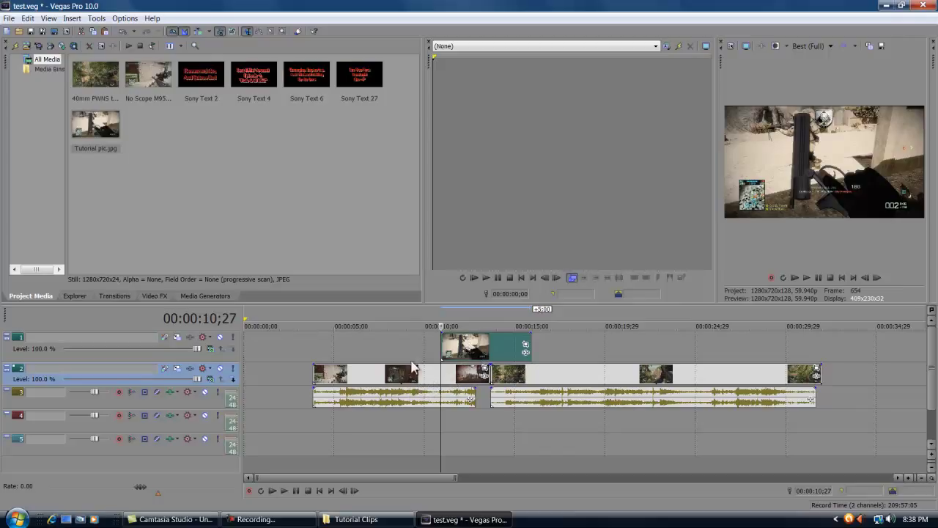
mouse_move(525, 349)
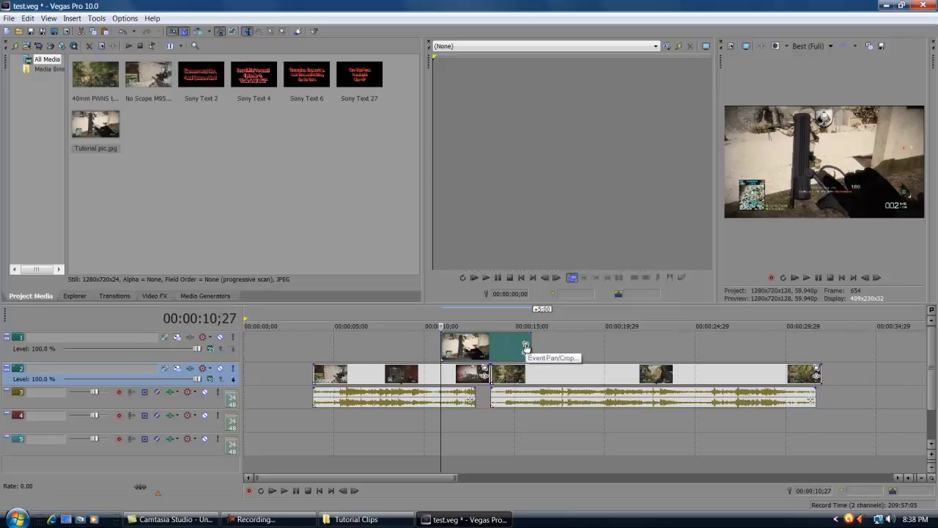
- In Event Pan/Crop, enable the snapshot's mask in Negative mode with Both feathering at 1.0%
left_click(525, 346)
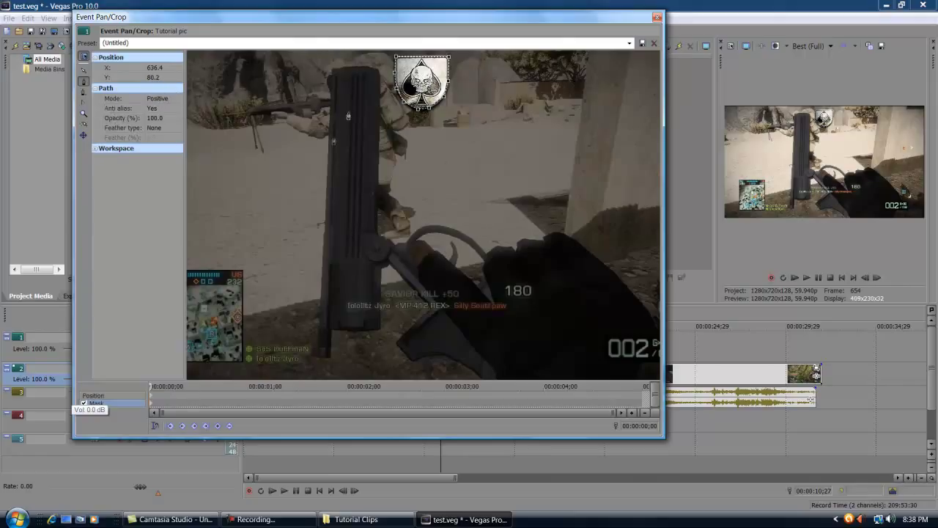
left_click(175, 98)
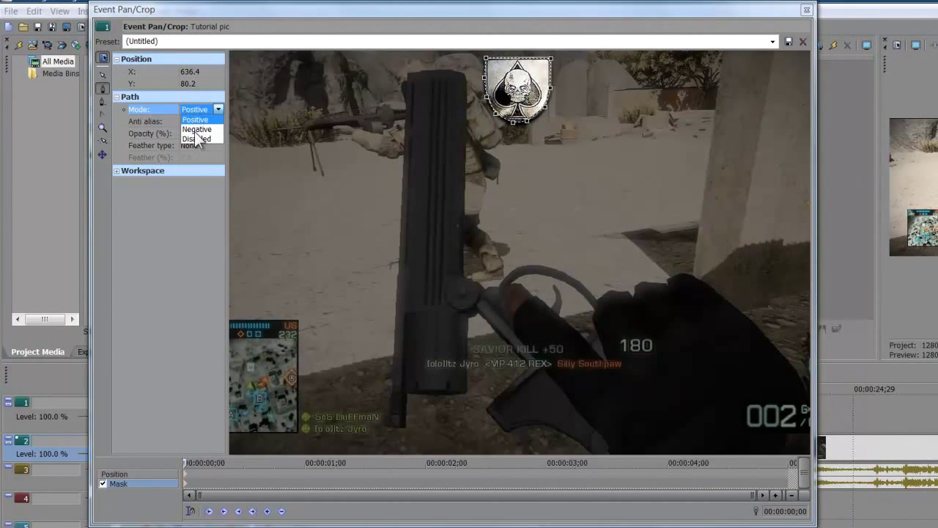
left_click(197, 129)
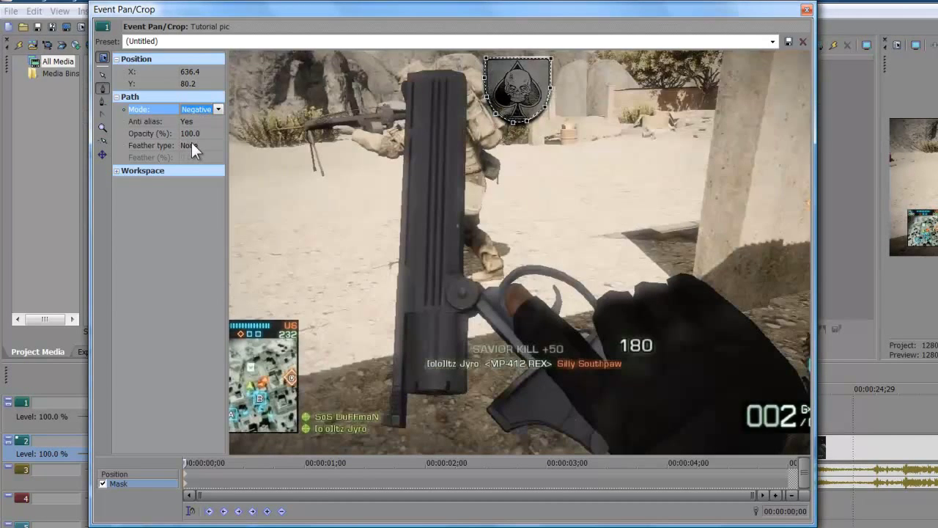
left_click(217, 145)
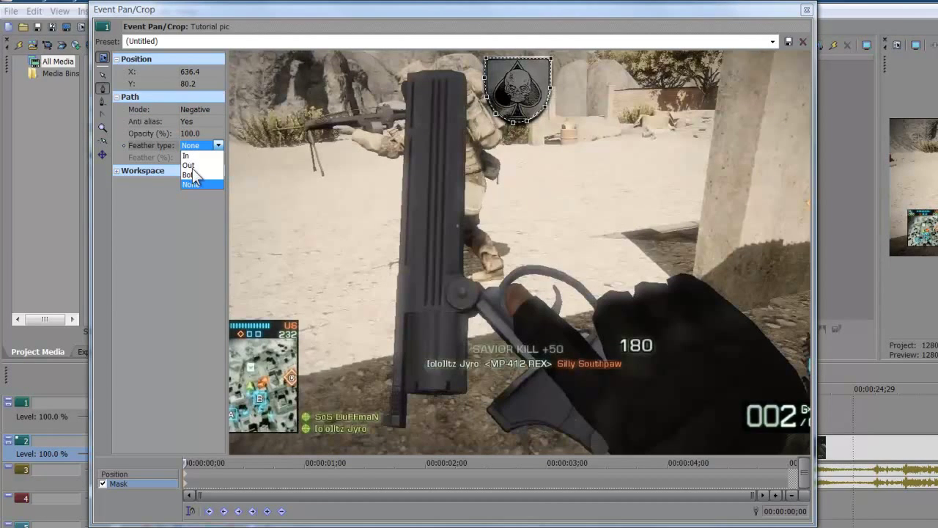
left_click(191, 174)
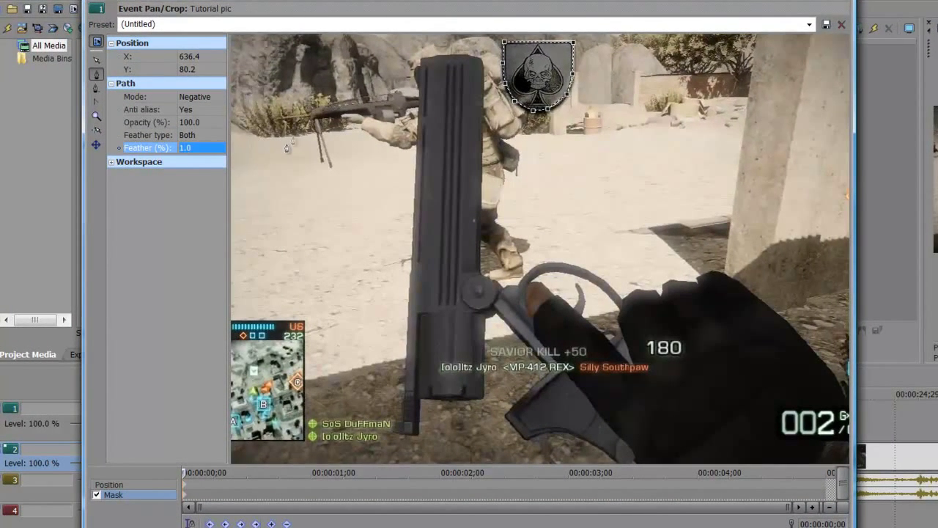
mouse_move(124, 491)
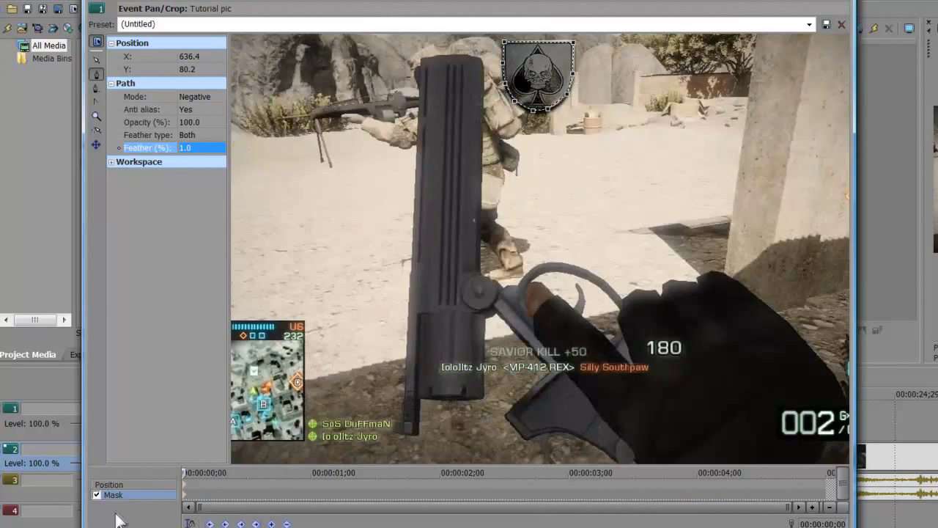
left_click(108, 484)
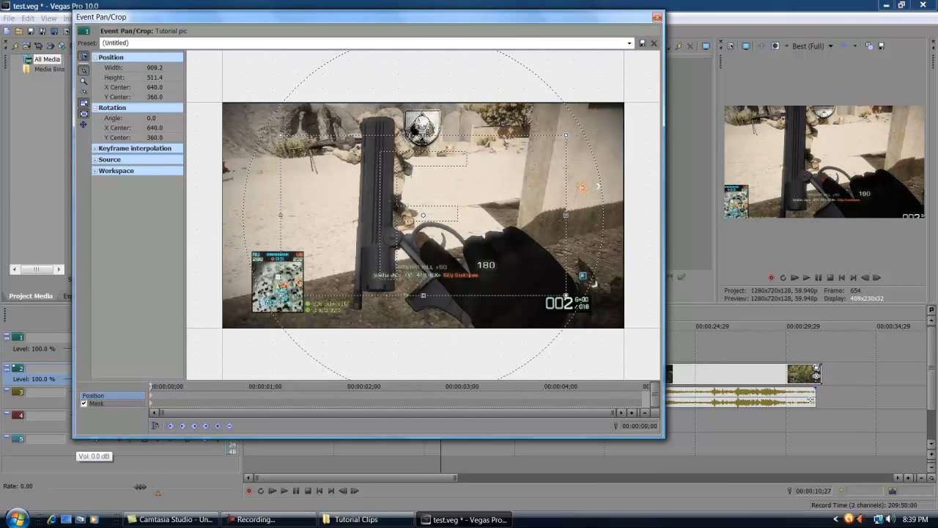
- Reset framing to the Default preset, then keyframe it shrinking to a tiny 70.7 by 39.8 box
left_click(85, 117)
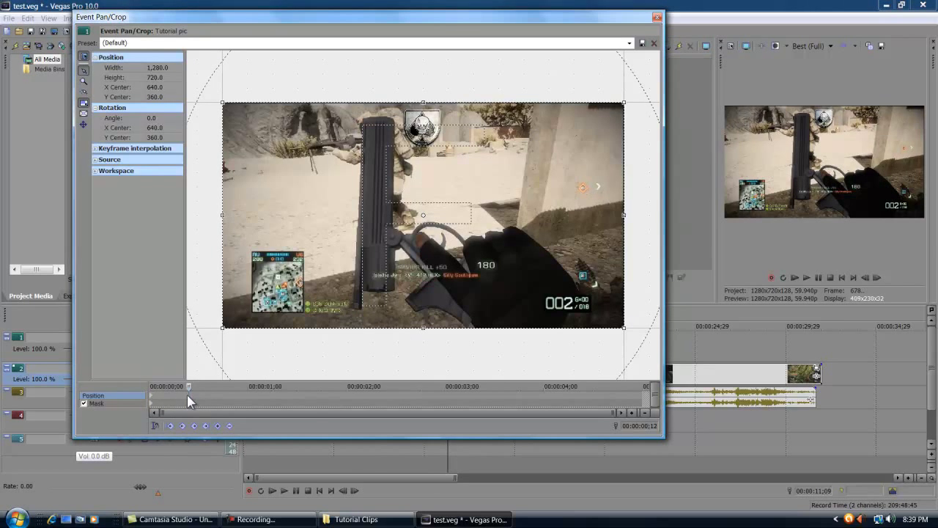
mouse_move(425, 330)
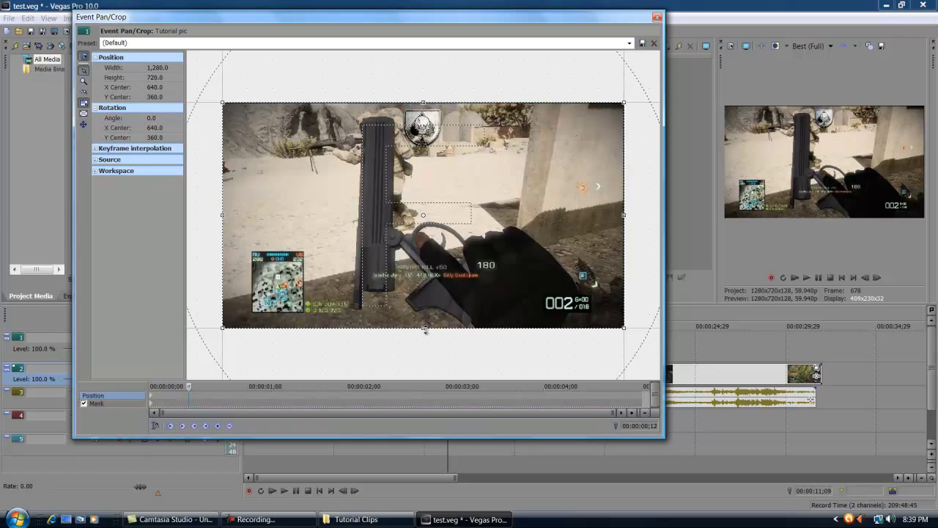
left_click_drag(424, 328, 423, 334)
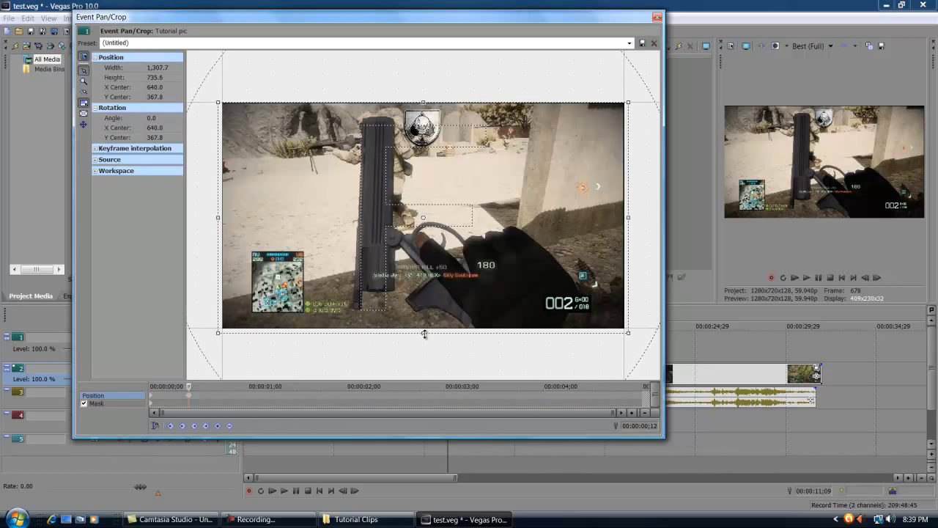
left_click_drag(424, 331, 424, 276)
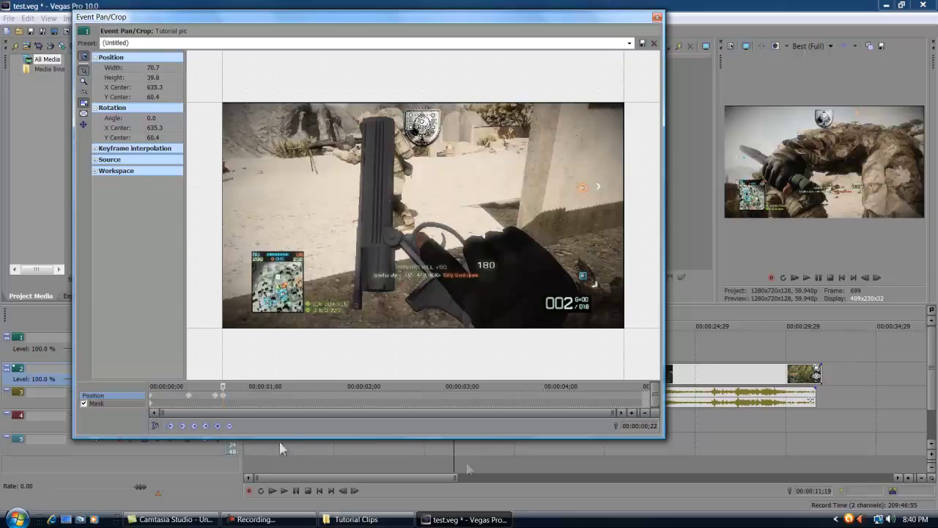
mouse_move(652, 30)
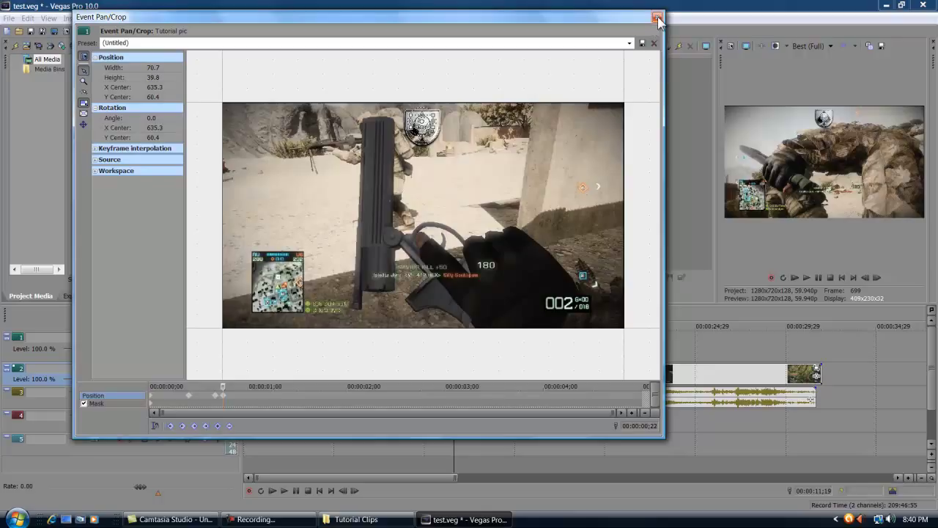
mouse_move(237, 401)
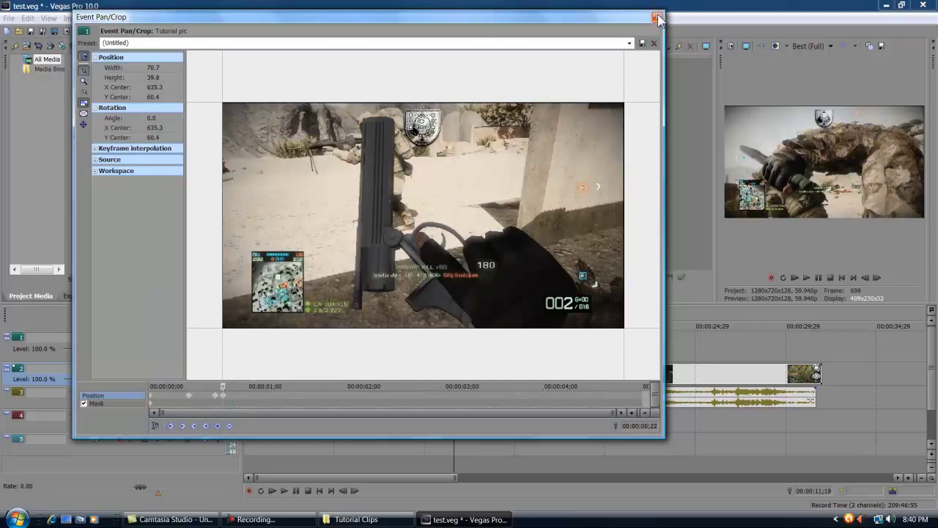
mouse_move(654, 433)
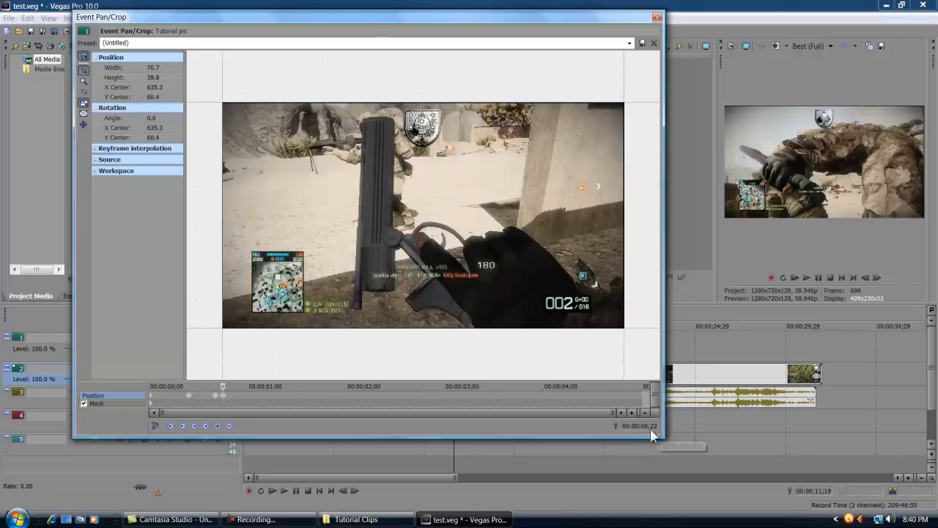
mouse_move(653, 433)
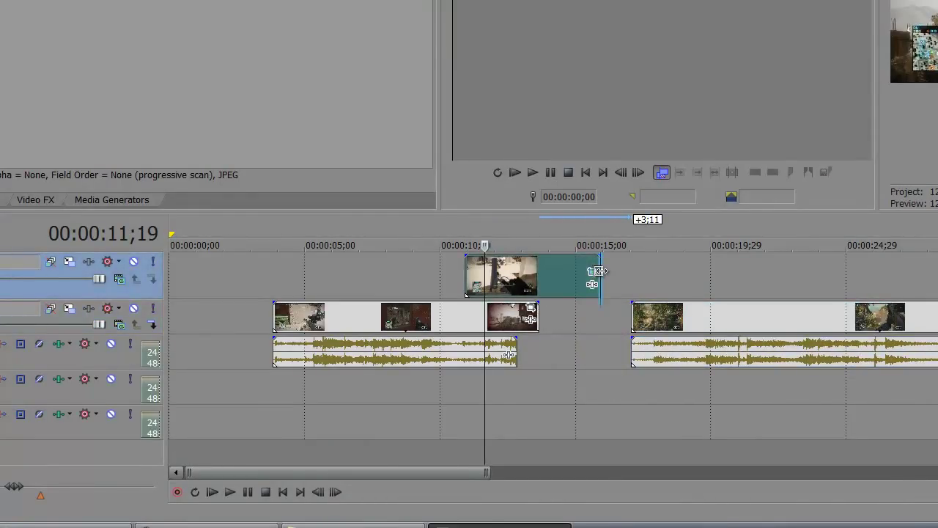
- Shorten the snapshot to a few frames and trim the first gameplay clip to end at it
left_click_drag(601, 276, 484, 276)
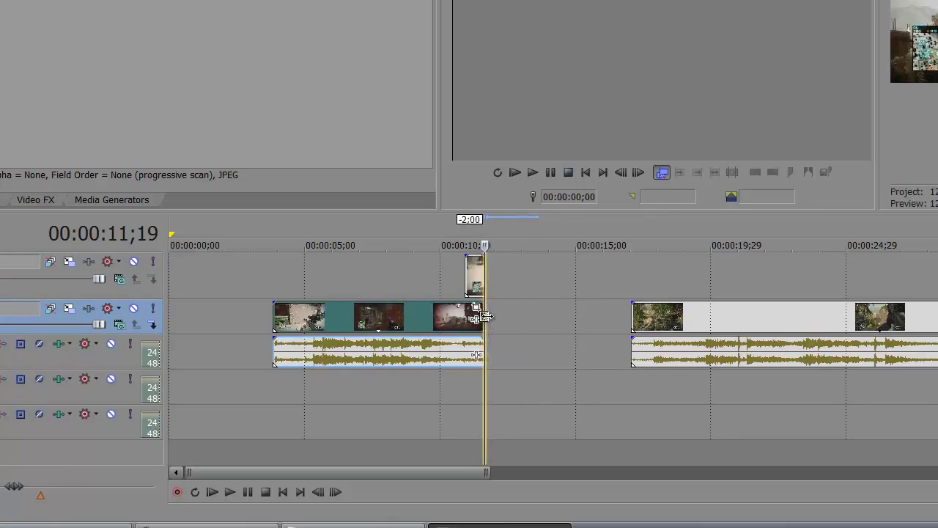
left_click_drag(484, 316, 462, 316)
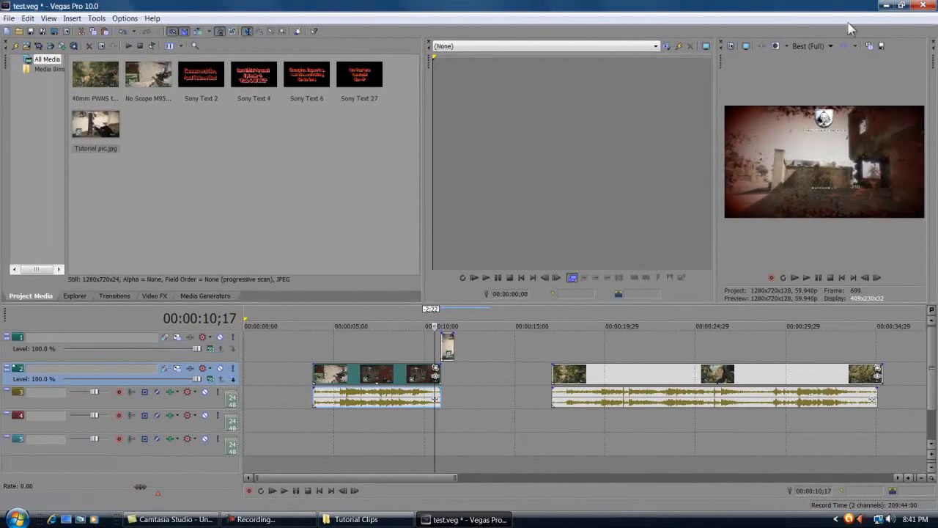
- Set preview quality to Preview (Auto) and confirm the 1280x720 project properties
left_click(809, 45)
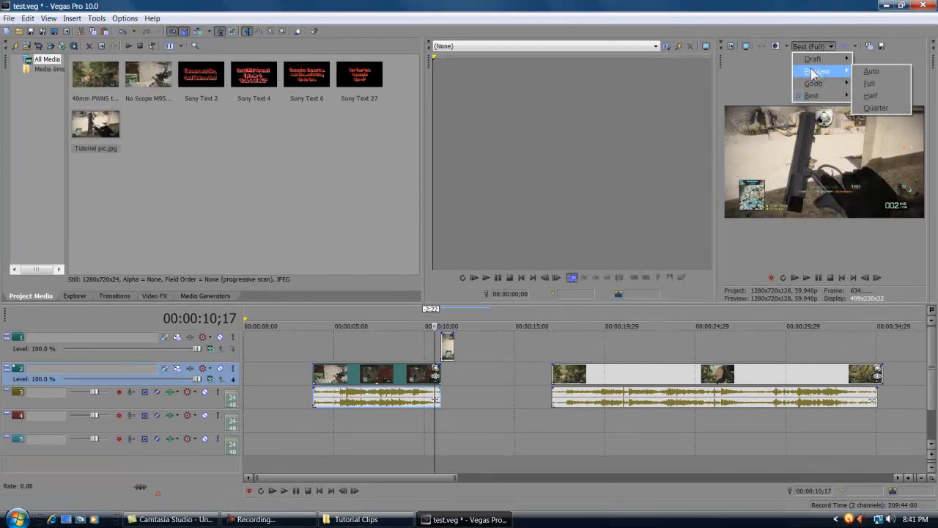
left_click(871, 71)
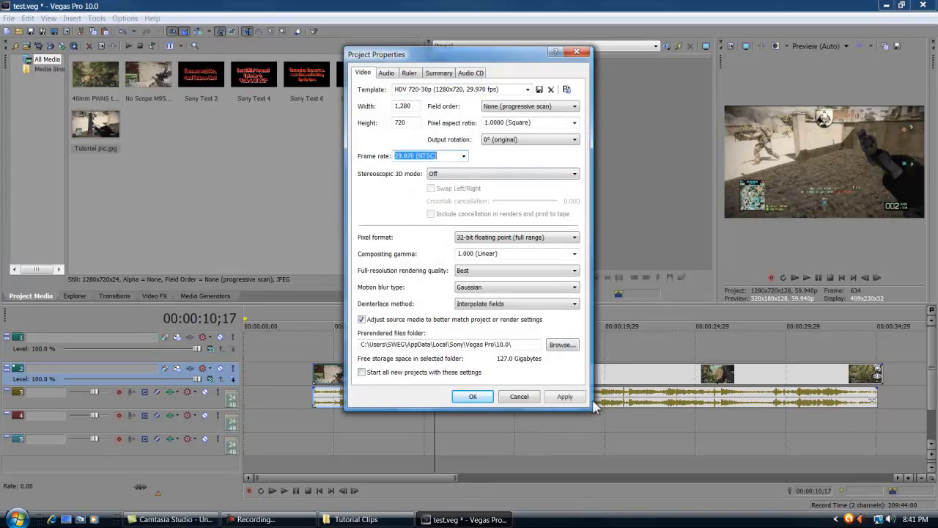
left_click(472, 395)
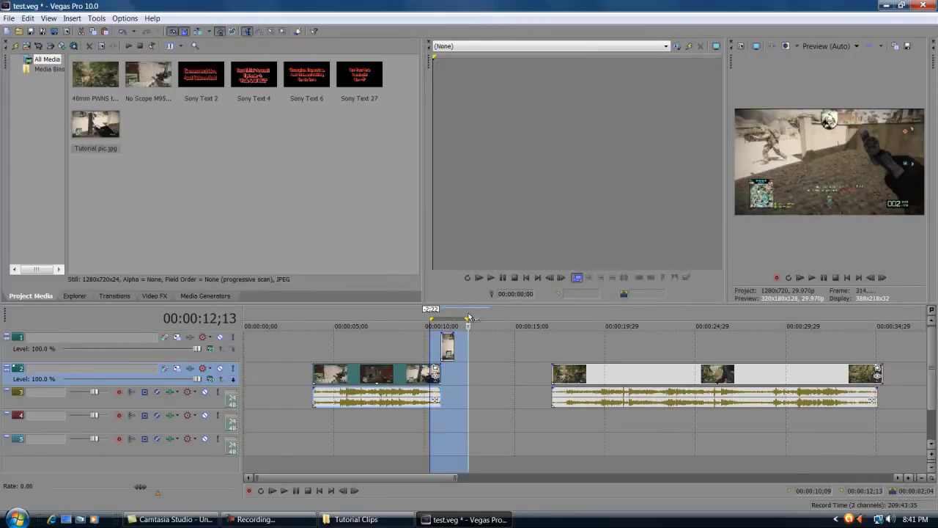
- Play the looped transition, butt the second gameplay clip against the snapshot, and replay it
left_click(439, 326)
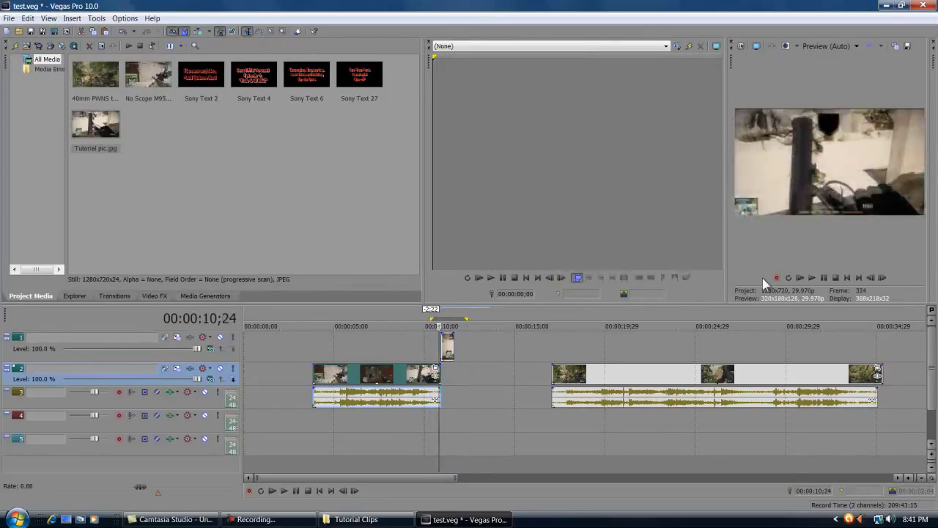
left_click(812, 277)
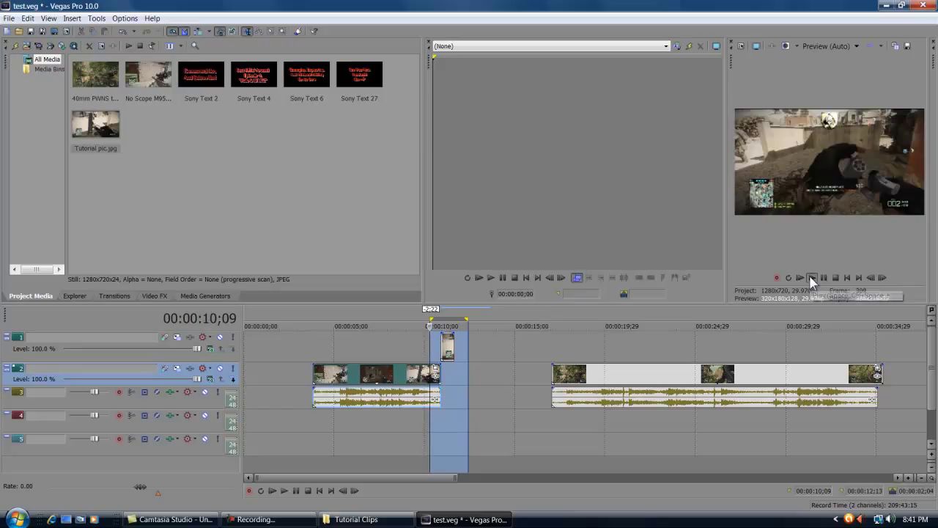
left_click(812, 277)
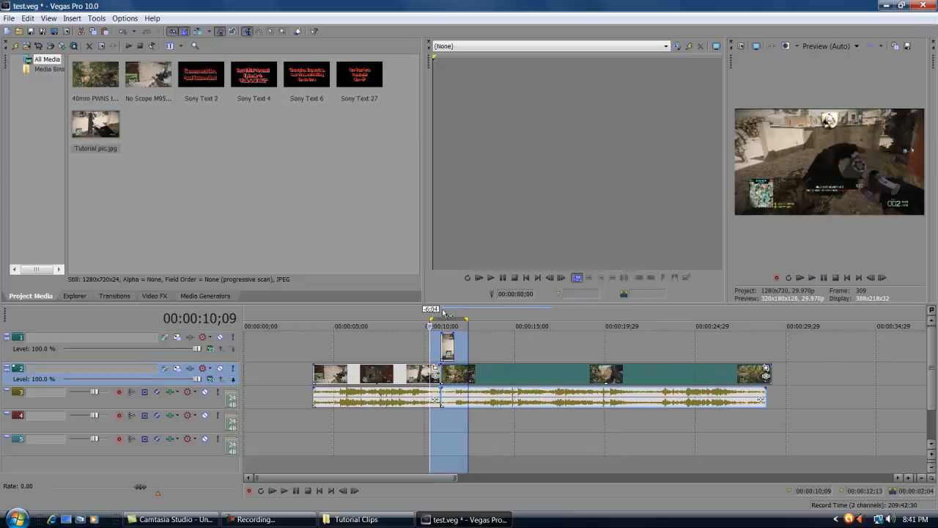
mouse_move(443, 319)
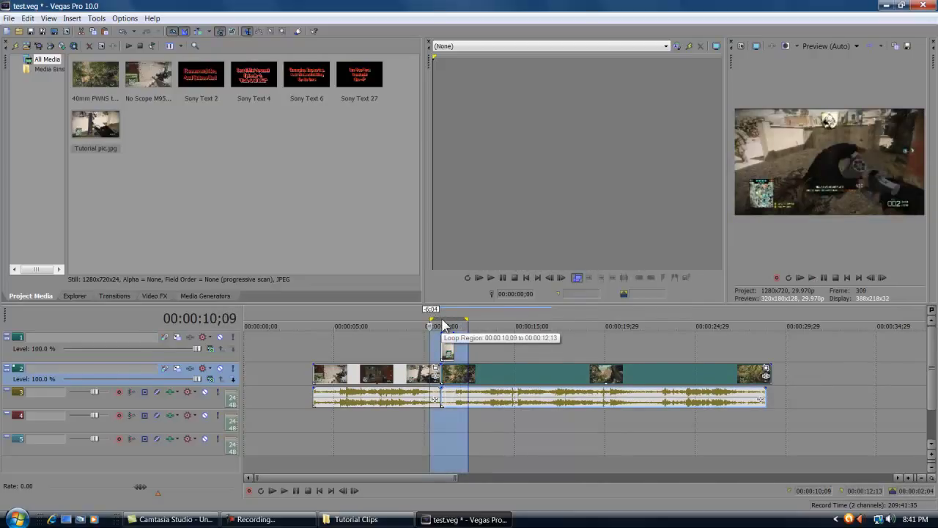
mouse_move(798, 175)
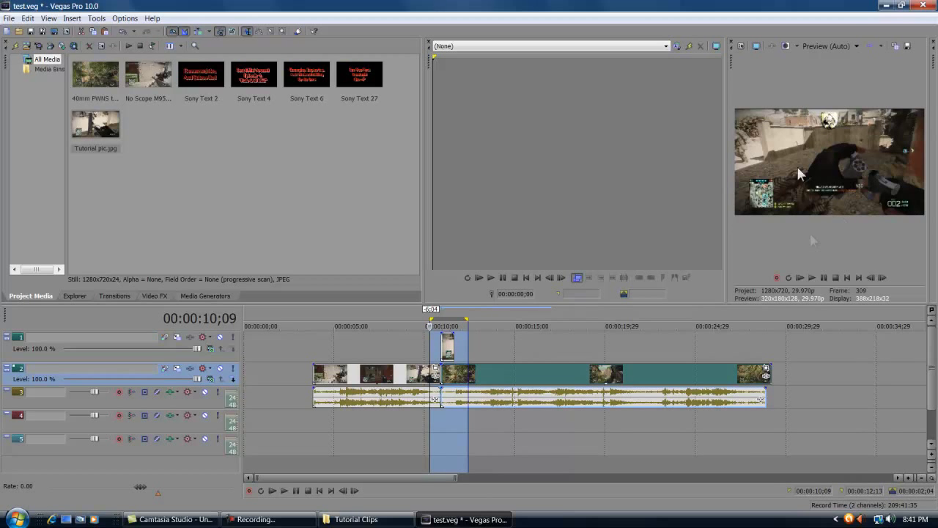
left_click(812, 277)
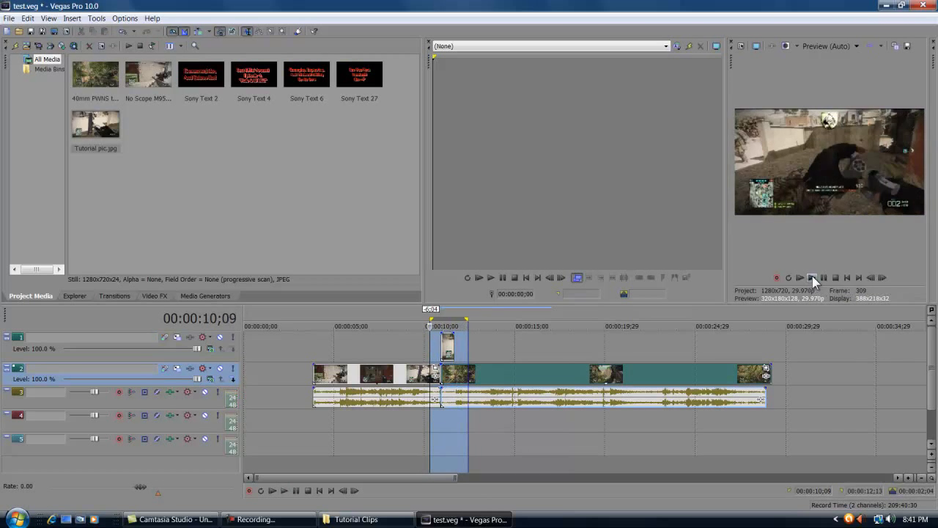
left_click(812, 277)
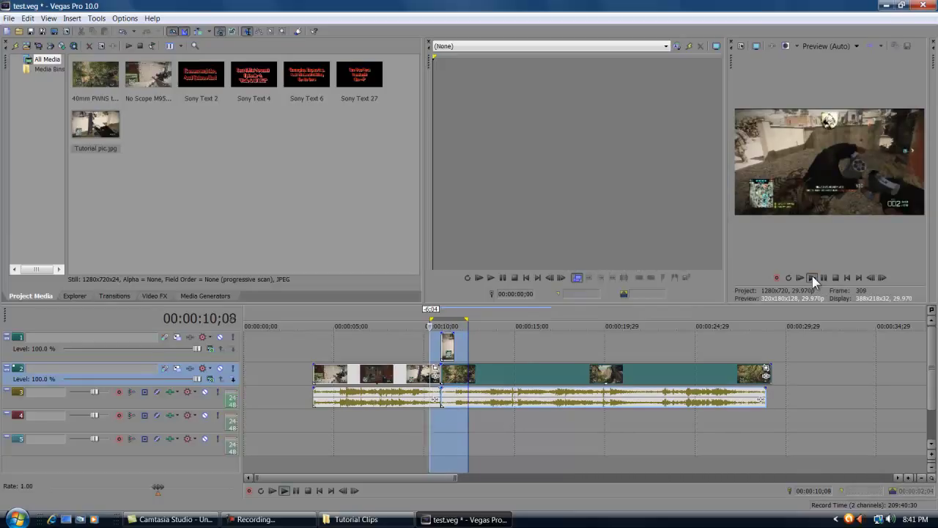
left_click(813, 277)
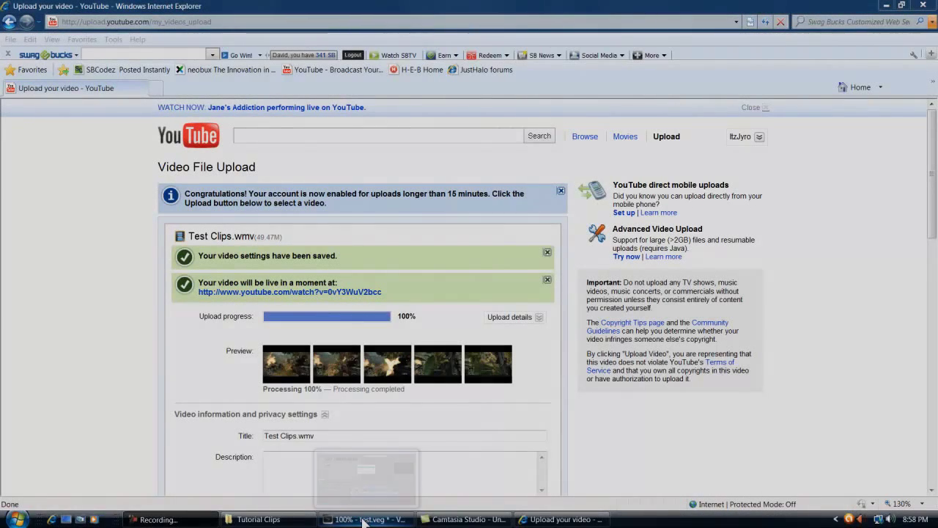
- Confirm Test Clips.wmv finished rendering in Vegas, then return to the YouTube upload page
left_click(365, 519)
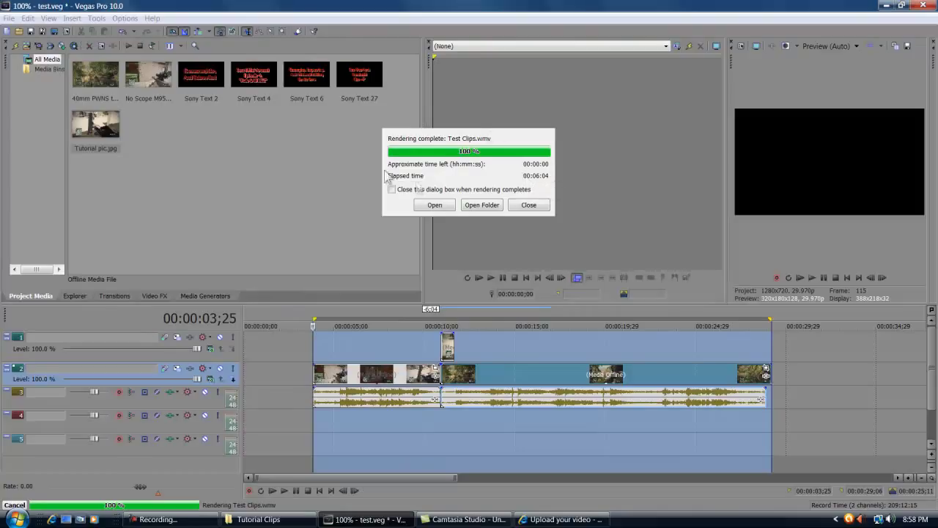
mouse_move(540, 183)
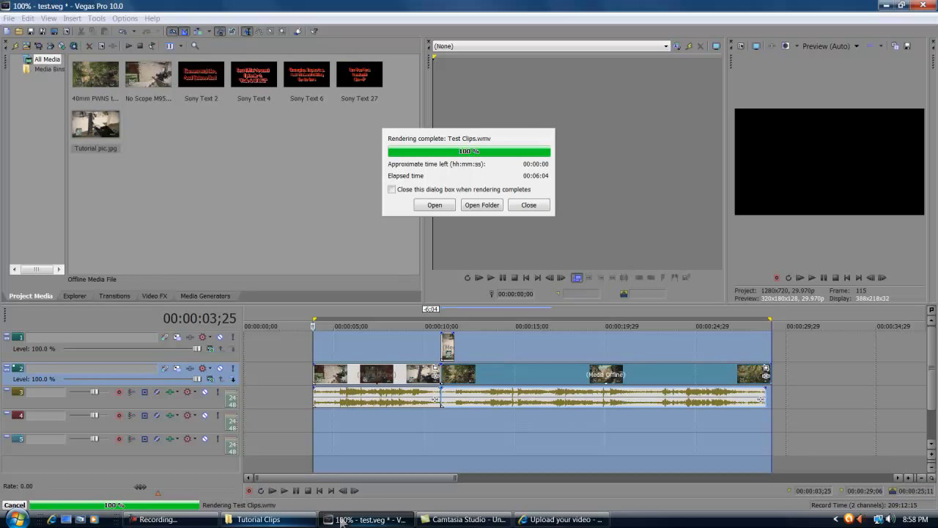
left_click(560, 518)
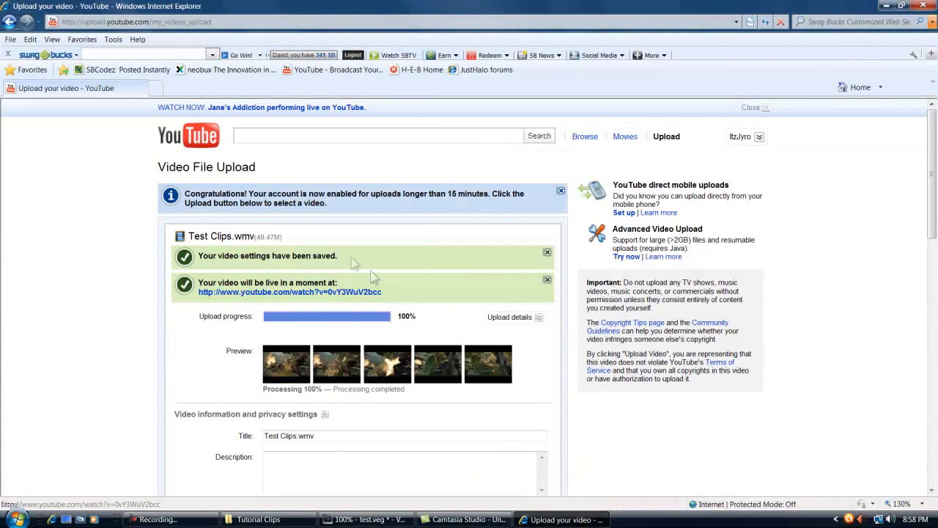
mouse_move(279, 296)
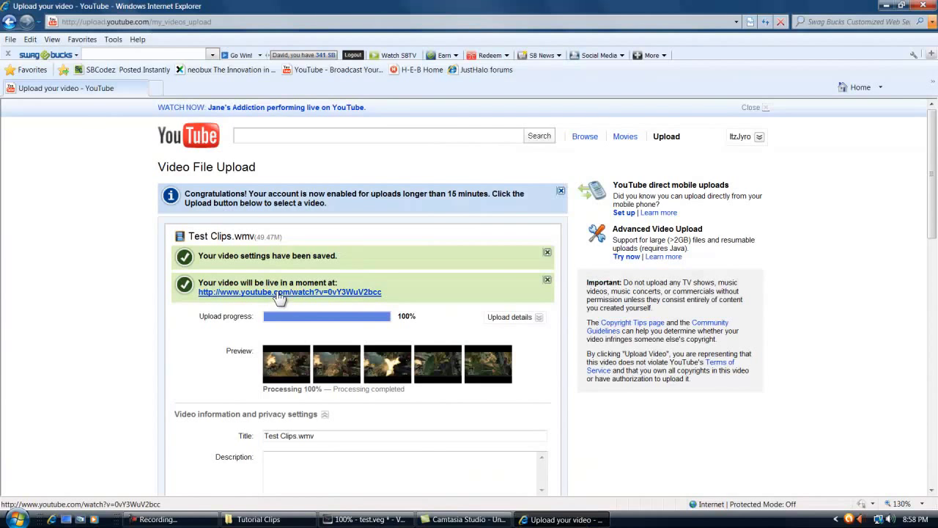
- Open the uploaded Test Clips.wmv watch page from the 'Your video will be live' link and start playback
left_click(289, 292)
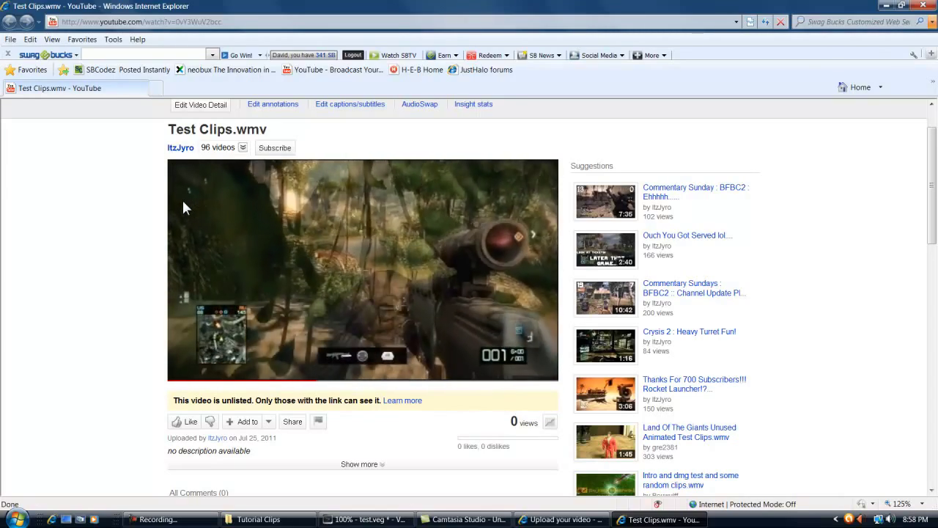
left_click(364, 269)
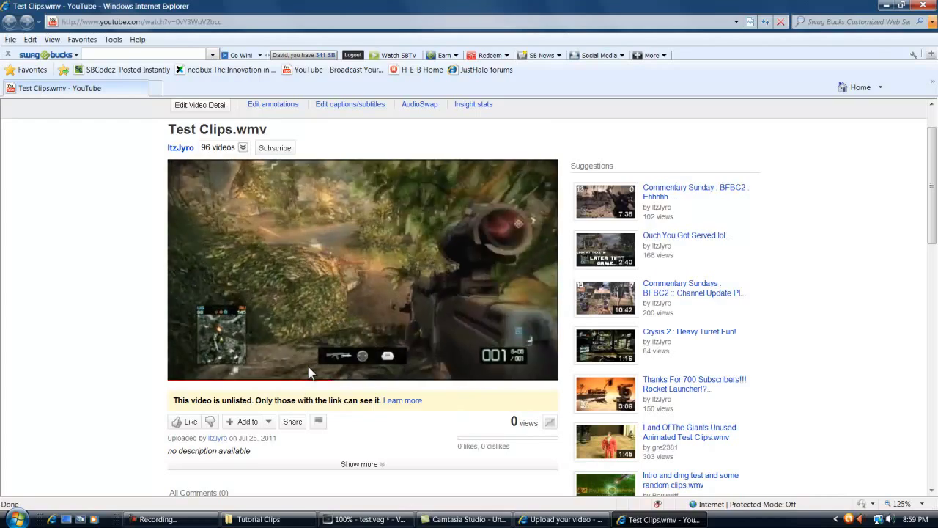
- Skip ahead on the progress bar until Test Clips.wmv plays to its end-screen suggestions
left_click(363, 269)
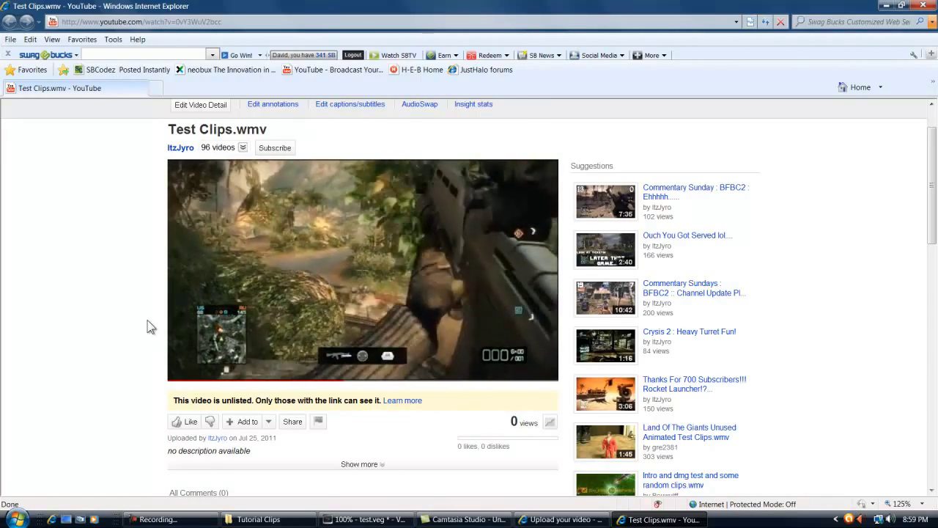
left_click(363, 269)
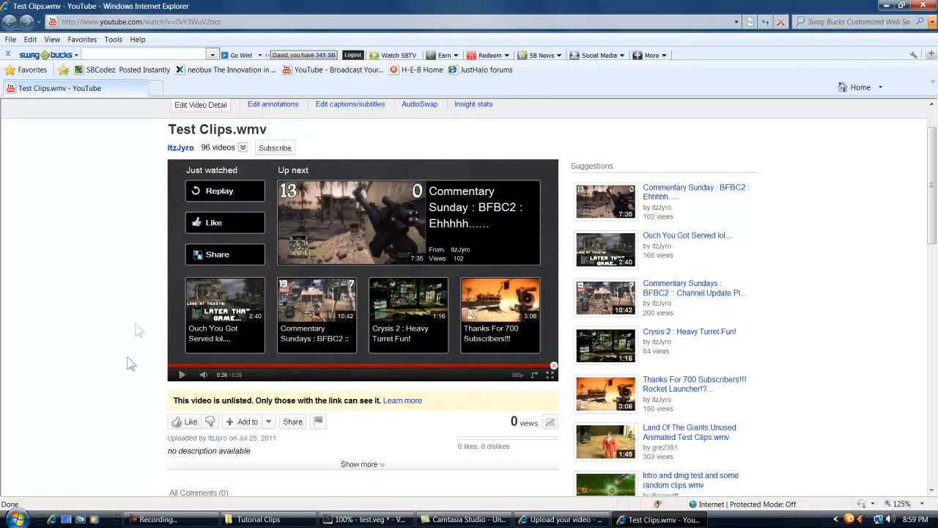
mouse_move(786, 137)
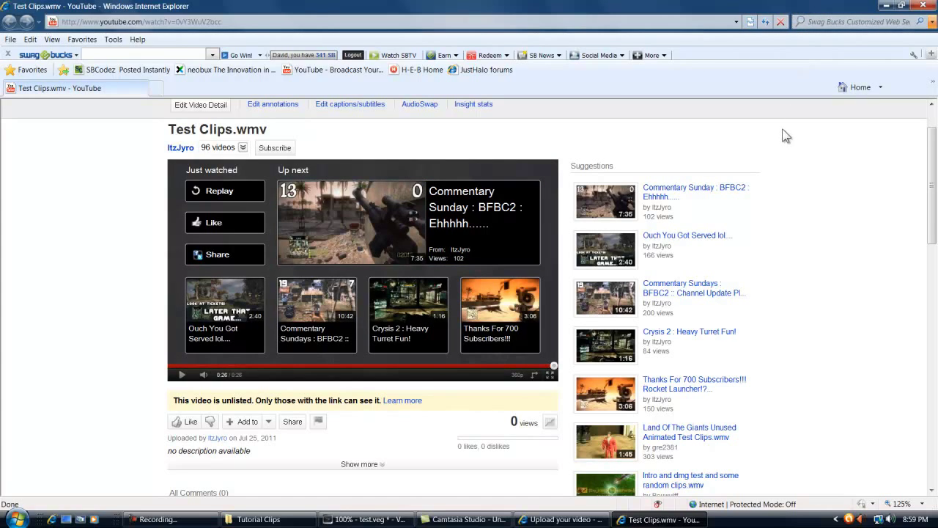